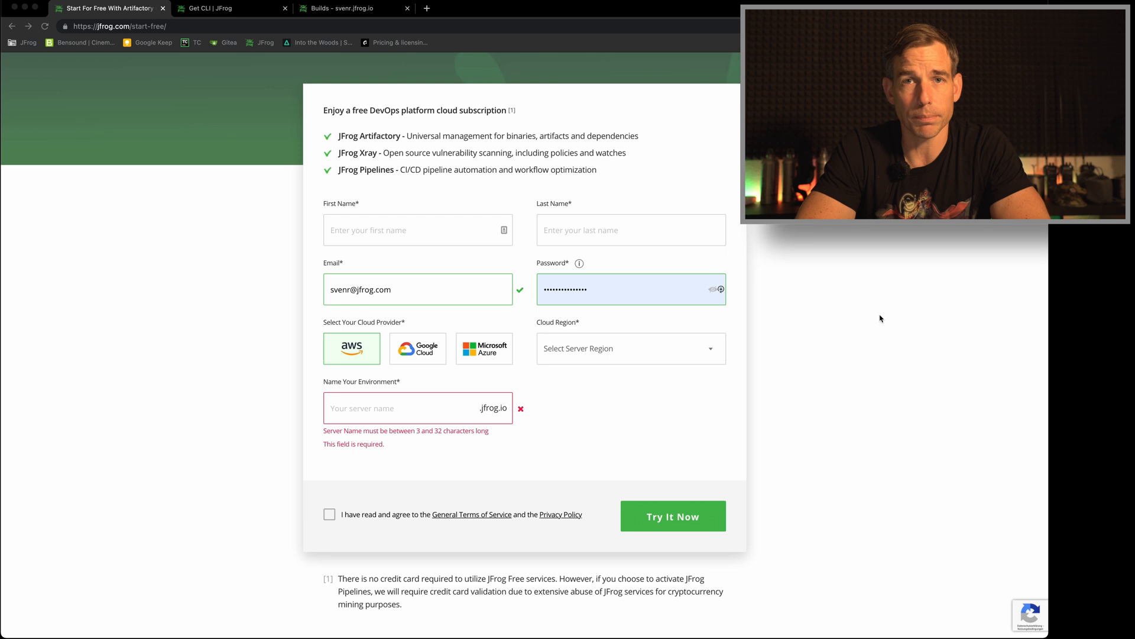
Step: Switch to the 'Get CLI | JFrog' tab listing JFrog CLI install commands
{"action": "left_click", "coordinate": [228, 10]}
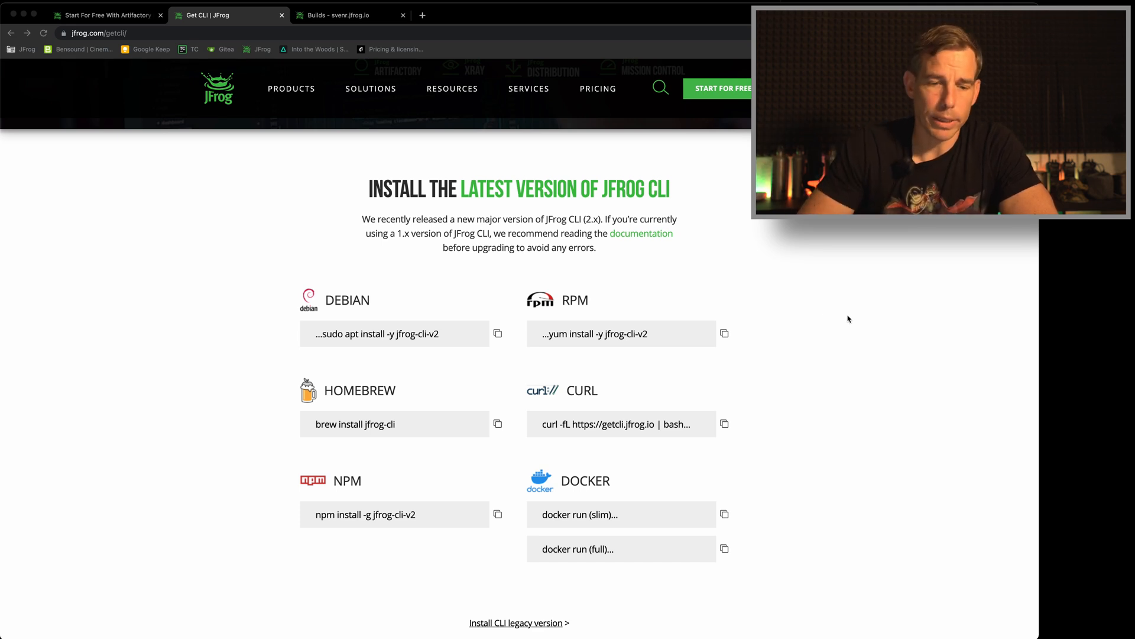
{"action": "mouse_move", "coordinate": [395, 424]}
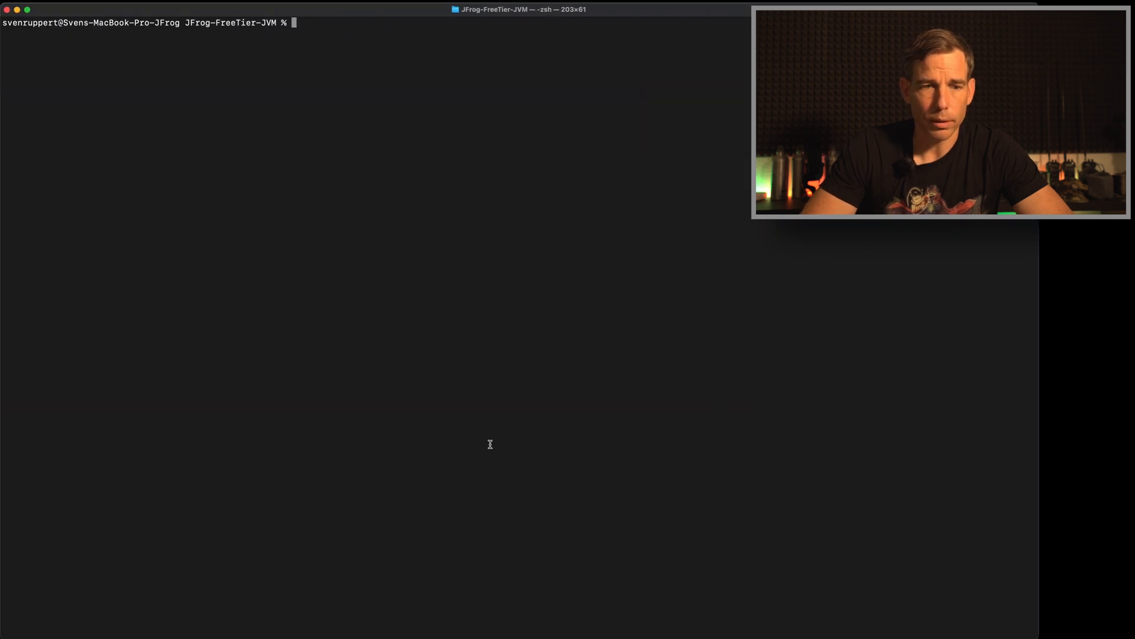
Step: Run 'brew install jfrog-cli' (reports 2.3.0 up to date), then run 'jfrog'
{"action": "type", "text": "brew install jfrog-cli"}
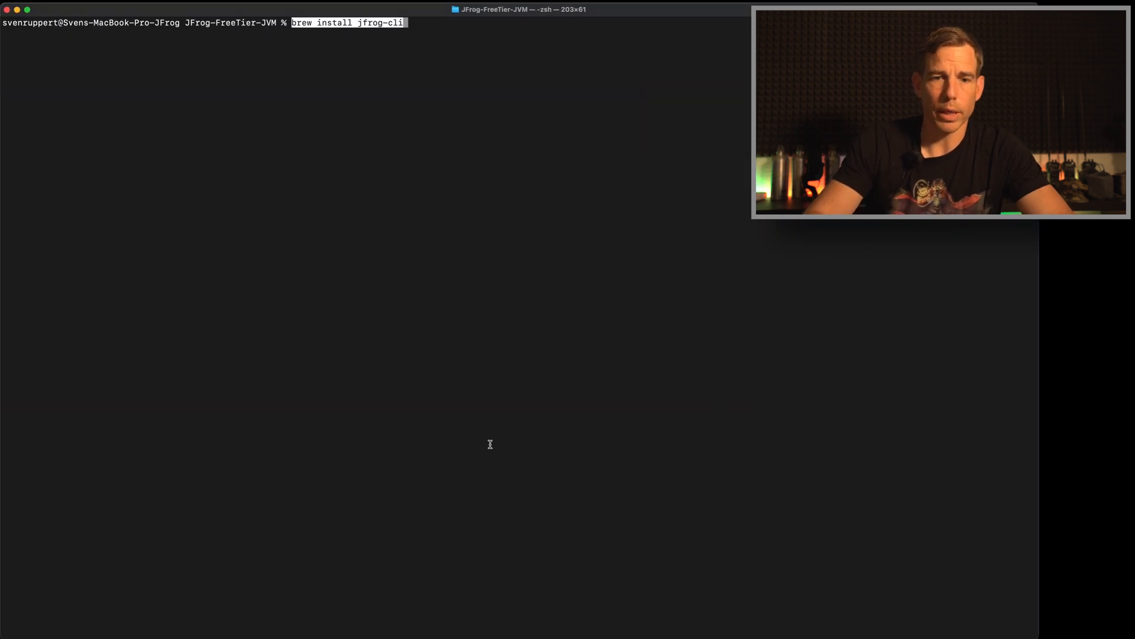
{"action": "key", "text": "Return"}
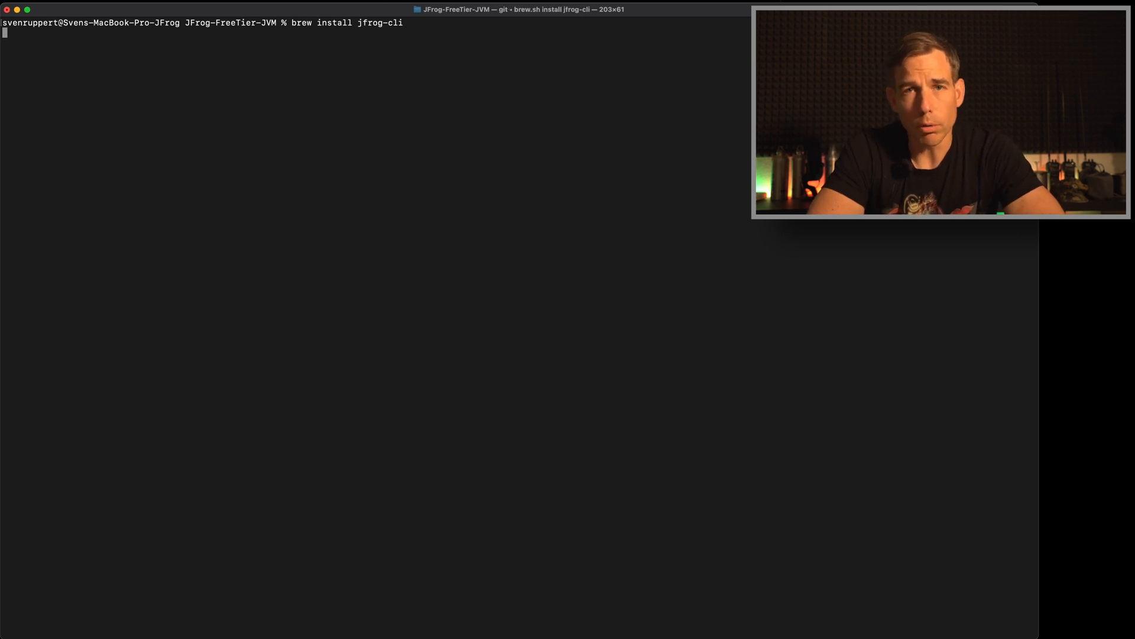
{"action": "key", "text": "Return"}
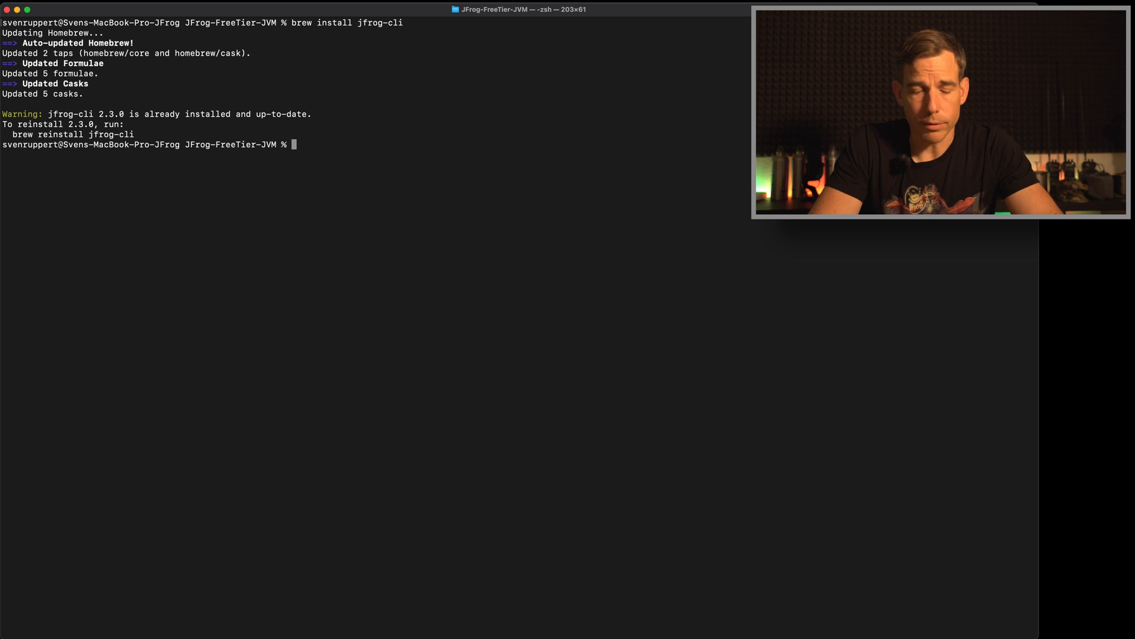
{"action": "type", "text": "jfrog"}
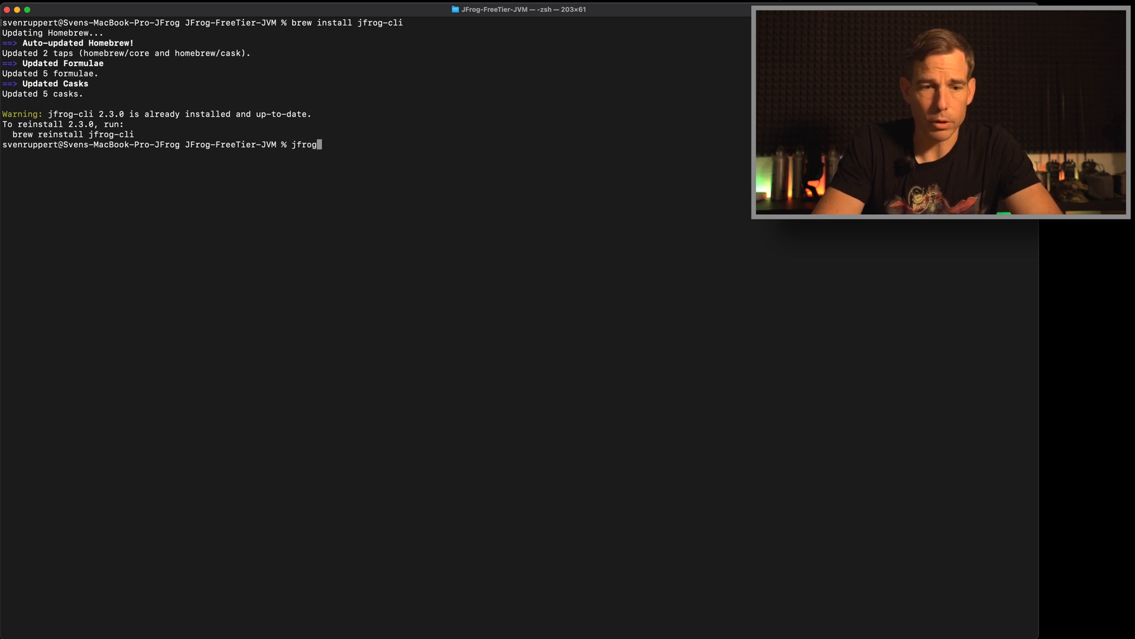
{"action": "key", "text": "Return"}
{"action": "type", "text": "jfr"}
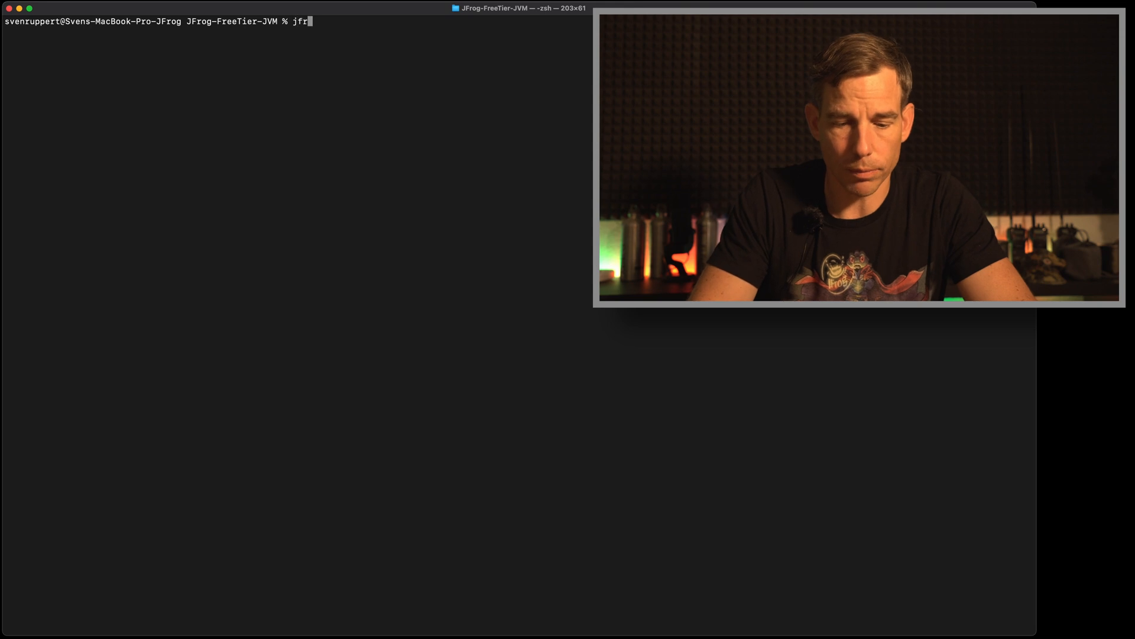
Step: List the JFrog CLI commands, clear the screen, and show the 'jfrog config' help
{"action": "type", "text": "og"}
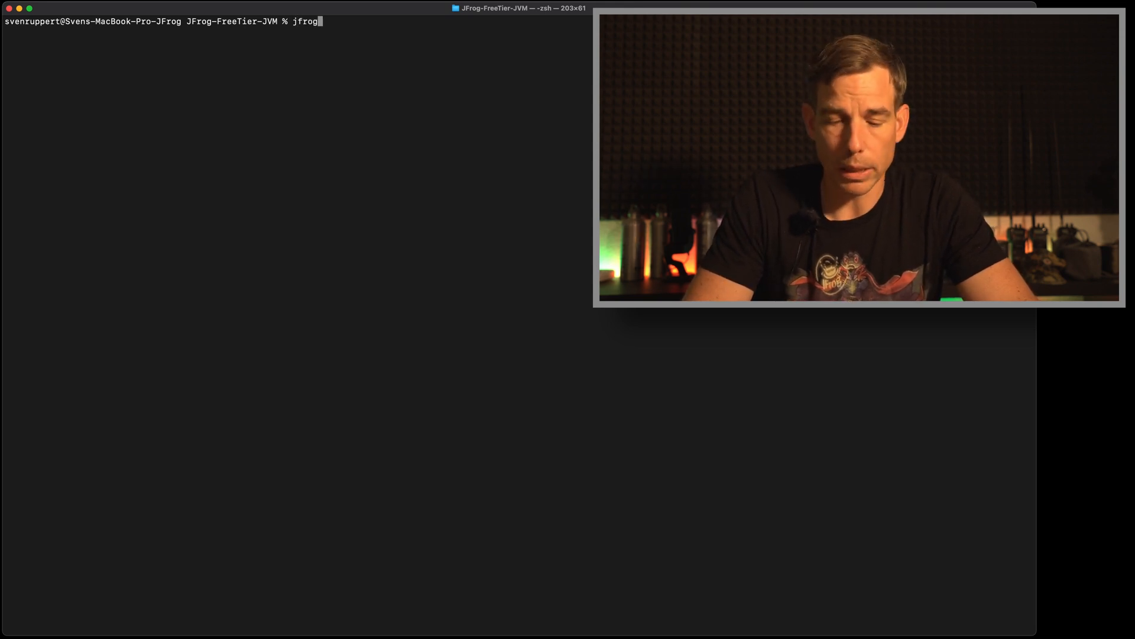
{"action": "key", "text": "Return"}
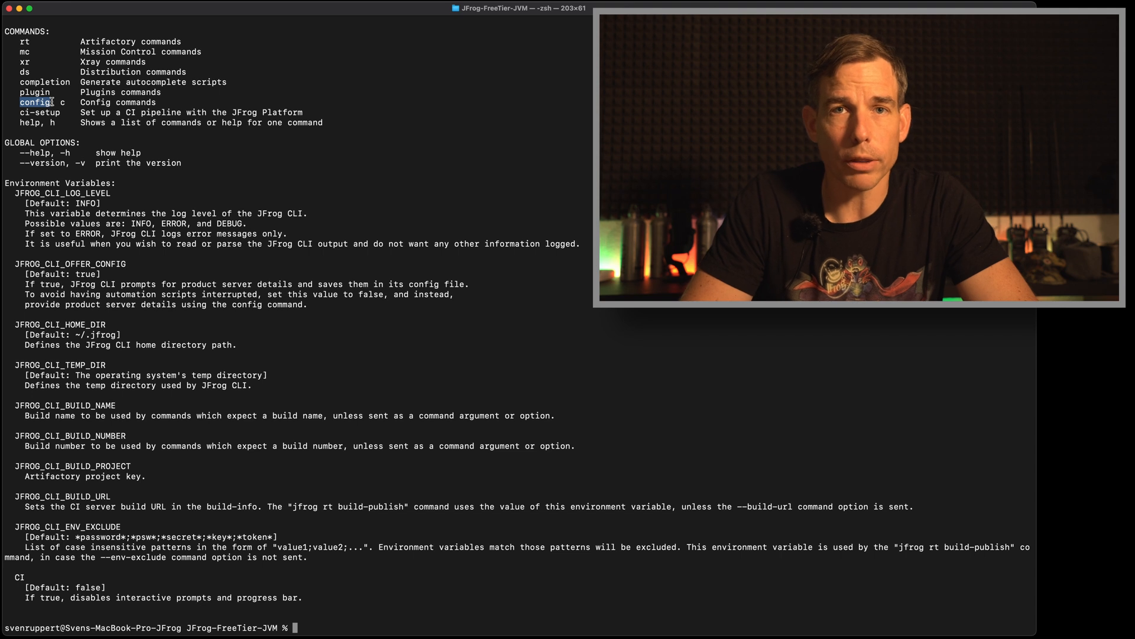
{"action": "type", "text": "clear"}
{"action": "type", "text": "jfrog"}
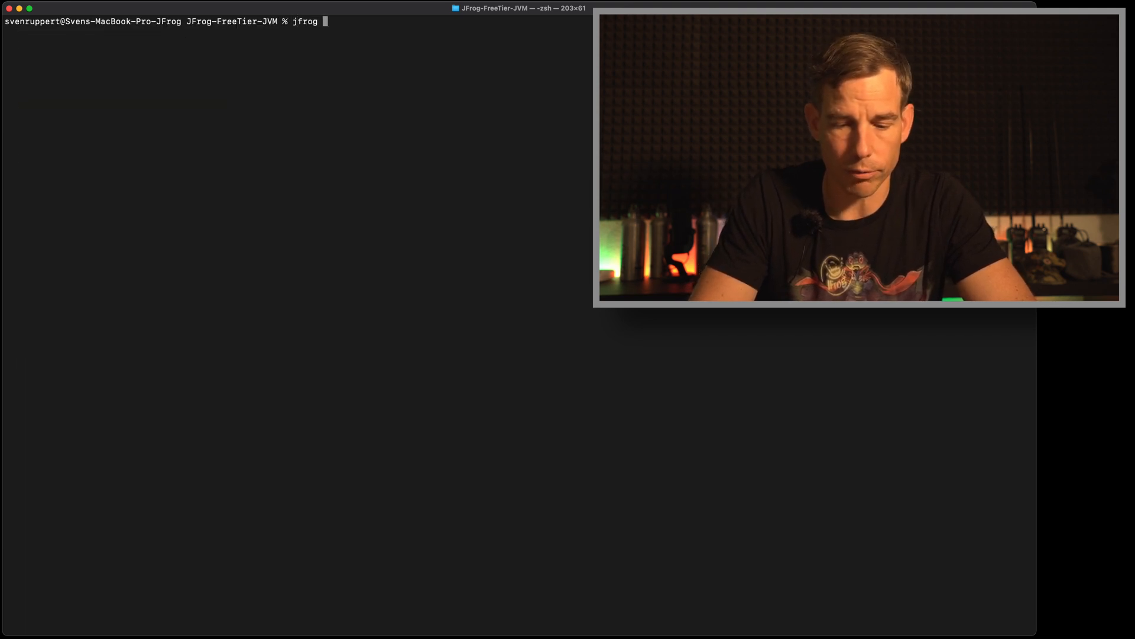
{"action": "type", "text": "config"}
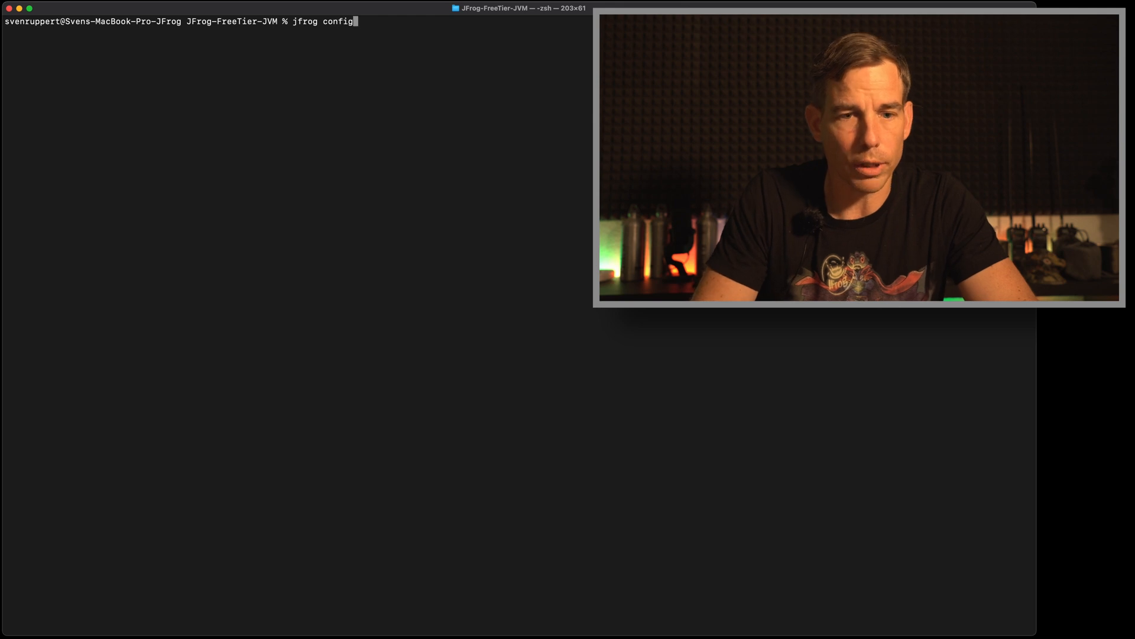
{"action": "key", "text": "Return"}
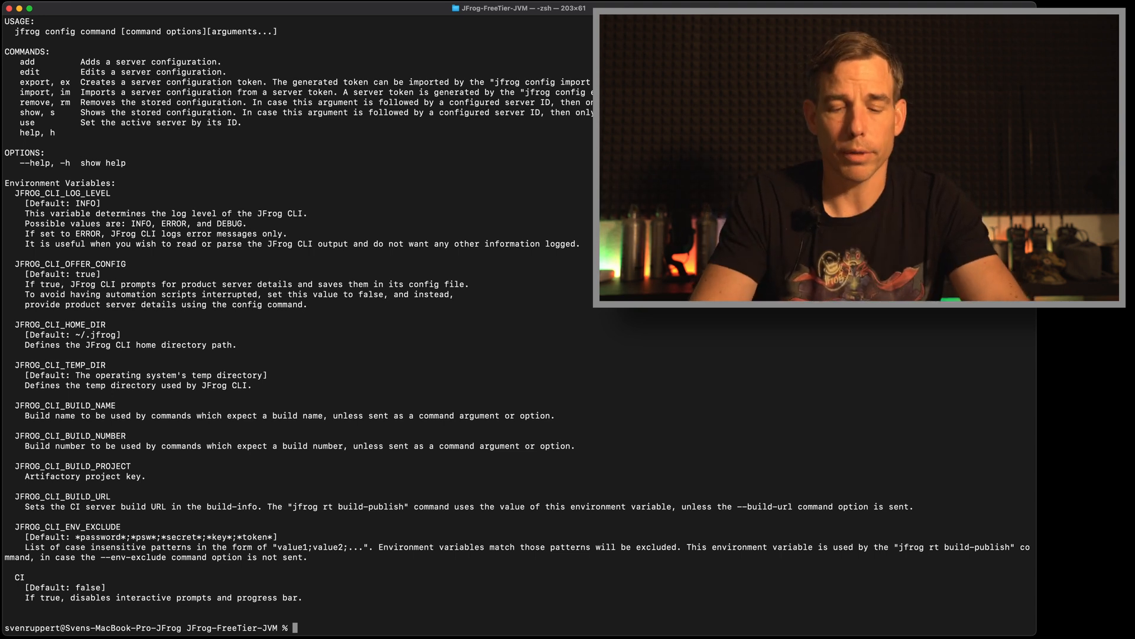
Step: Run 'jfrog config show' (no servers stored) and start 'jfrog config add'
{"action": "type", "text": "jfrog c"}
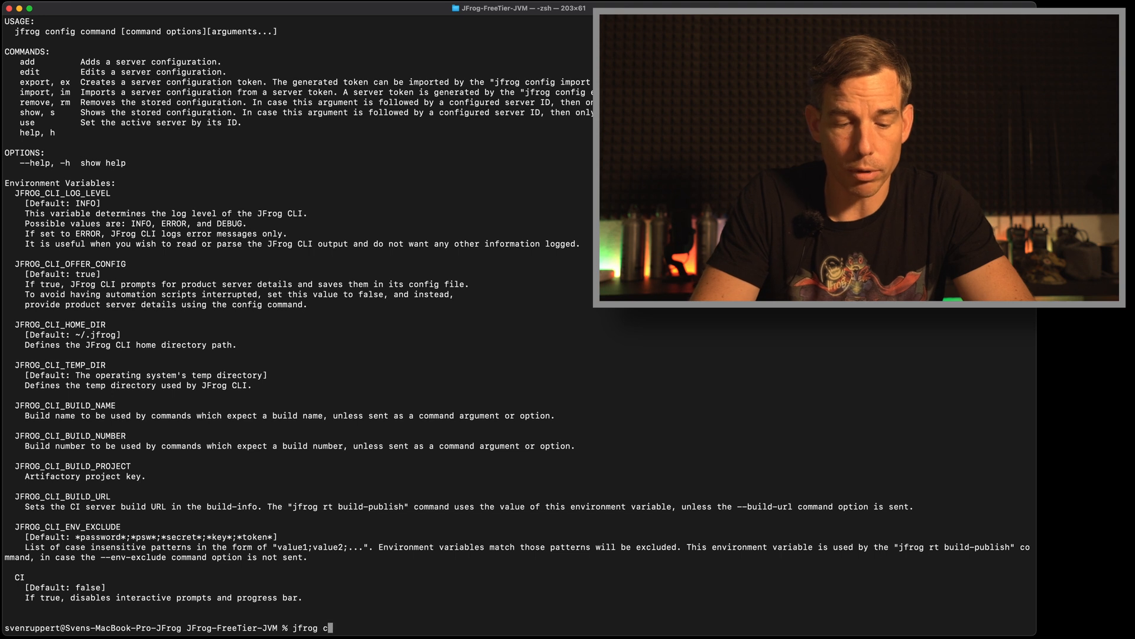
{"action": "type", "text": "onfig show"}
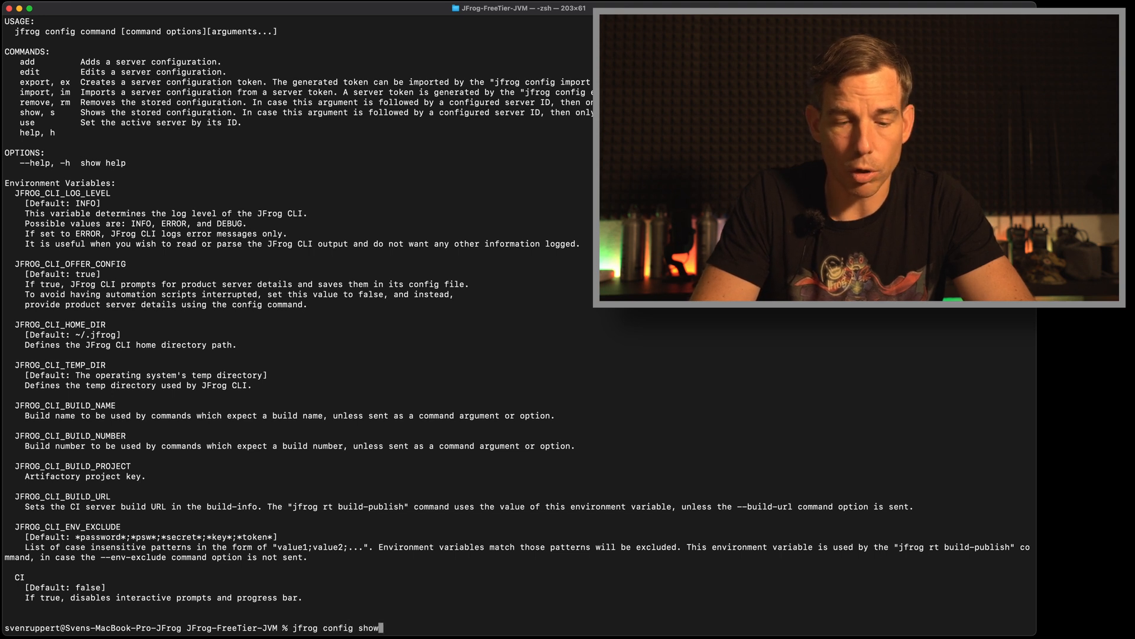
{"action": "key", "text": "Return"}
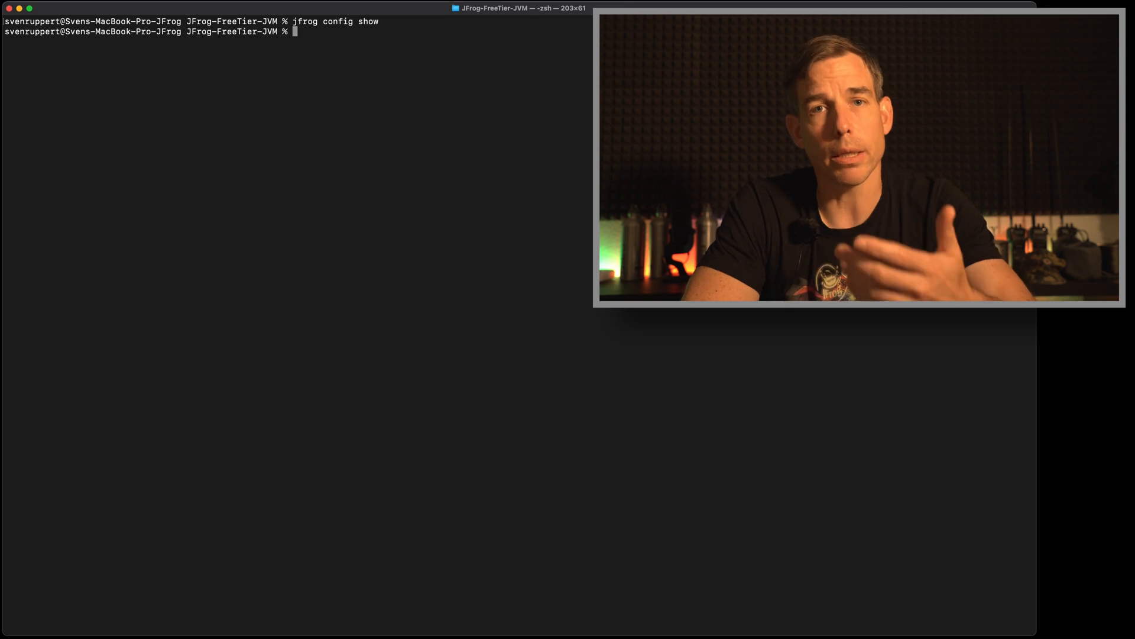
{"action": "type", "text": "jfrog"}
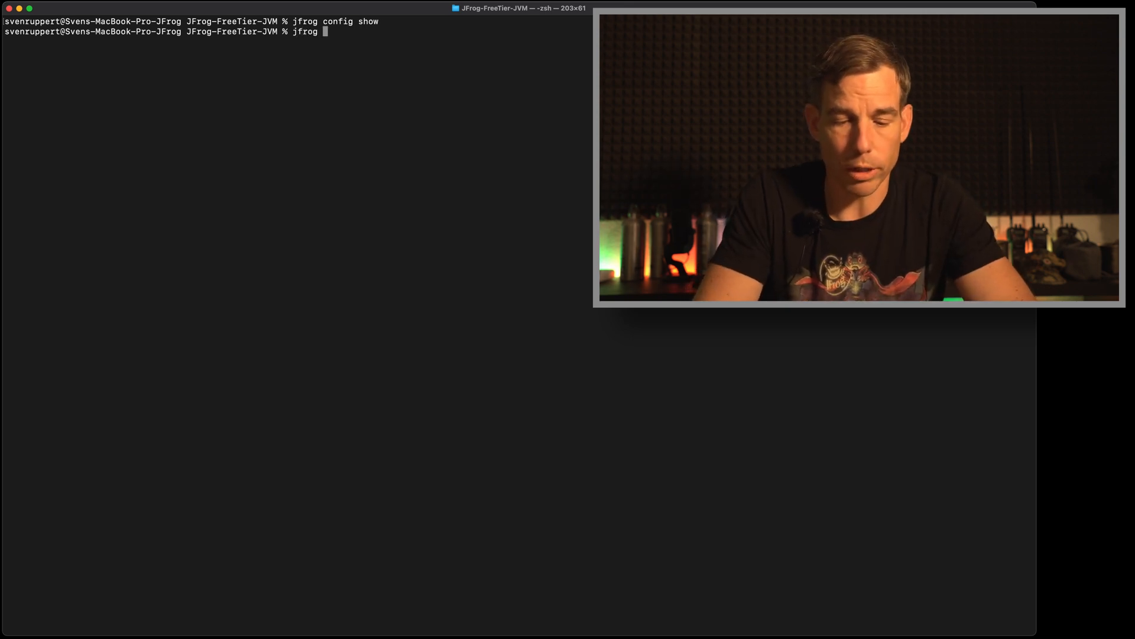
{"action": "type", "text": "config add"}
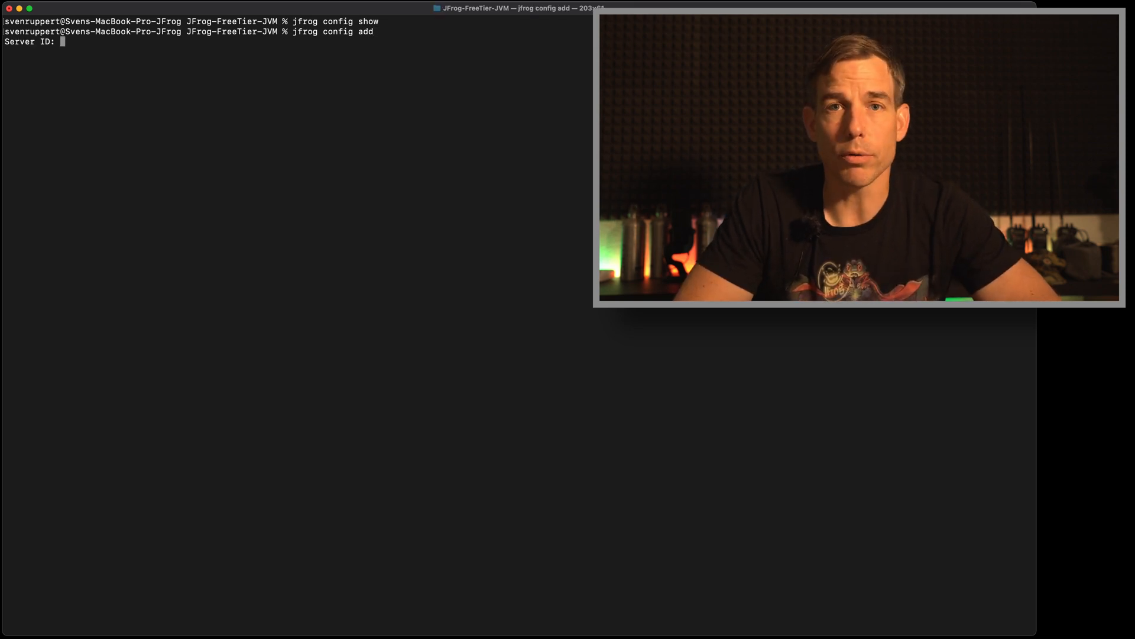
{"action": "type", "text": "svenr"}
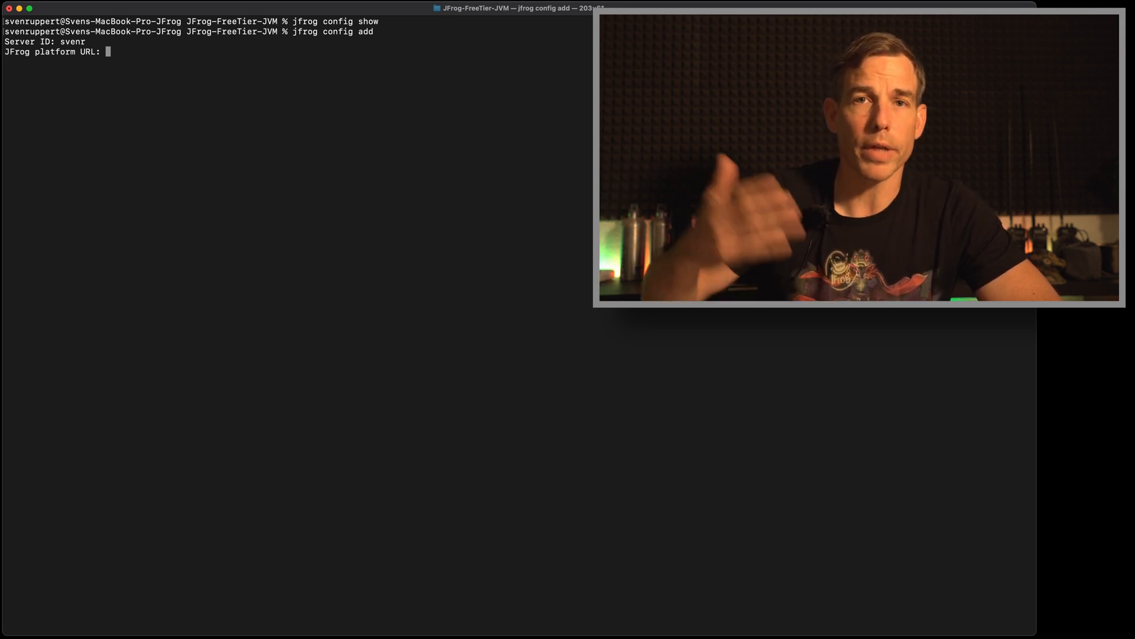
{"action": "type", "text": "h"}
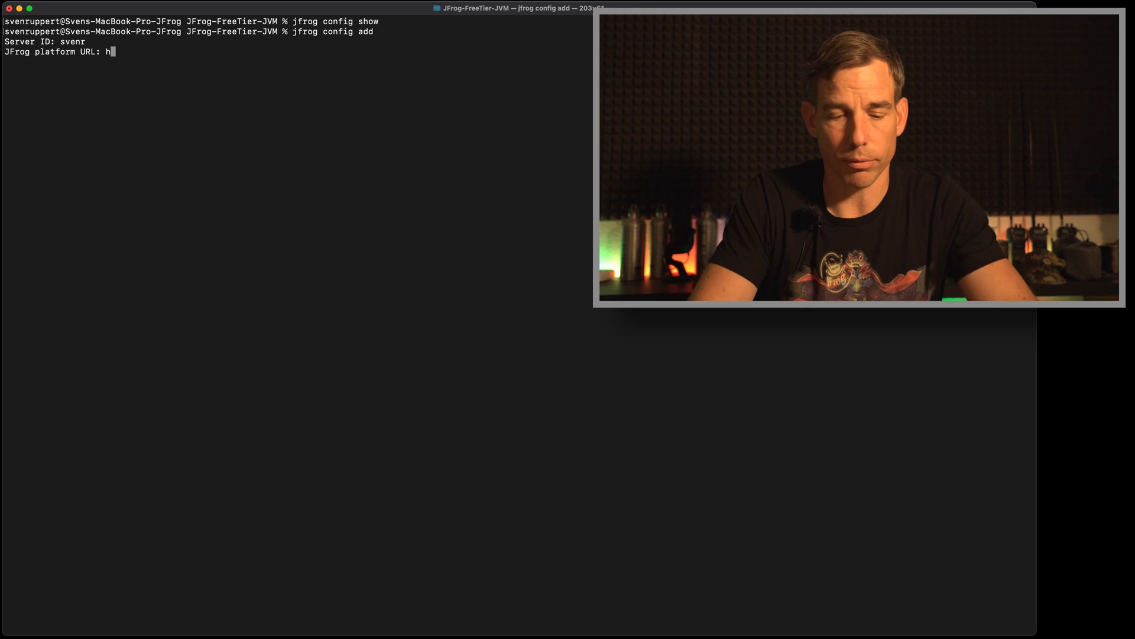
{"action": "type", "text": "ttps://"}
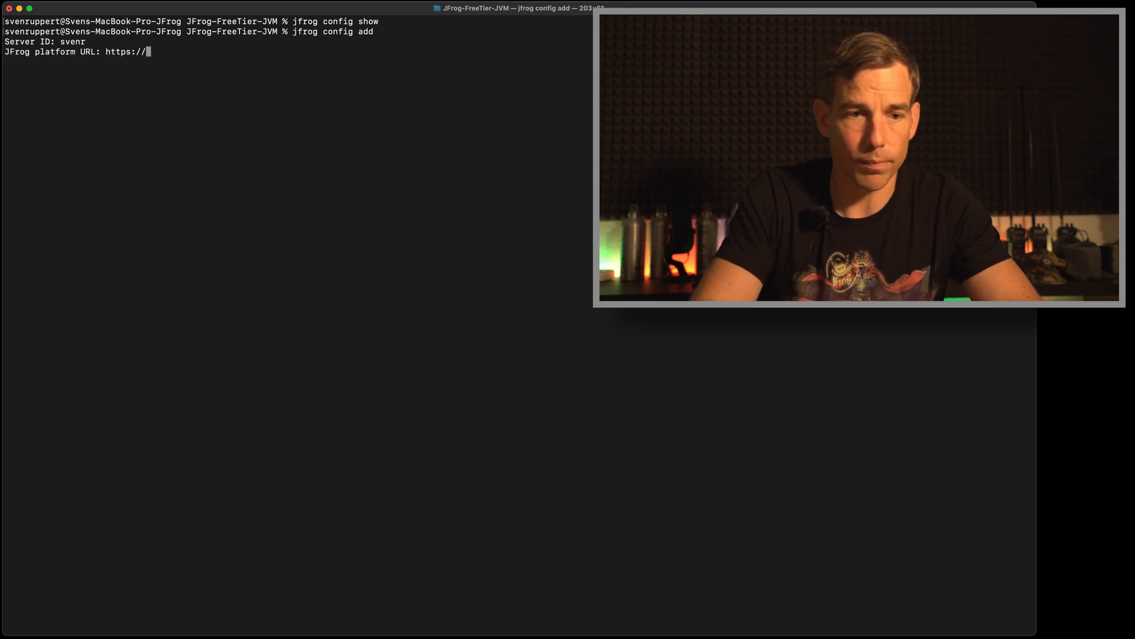
{"action": "type", "text": "svenr"}
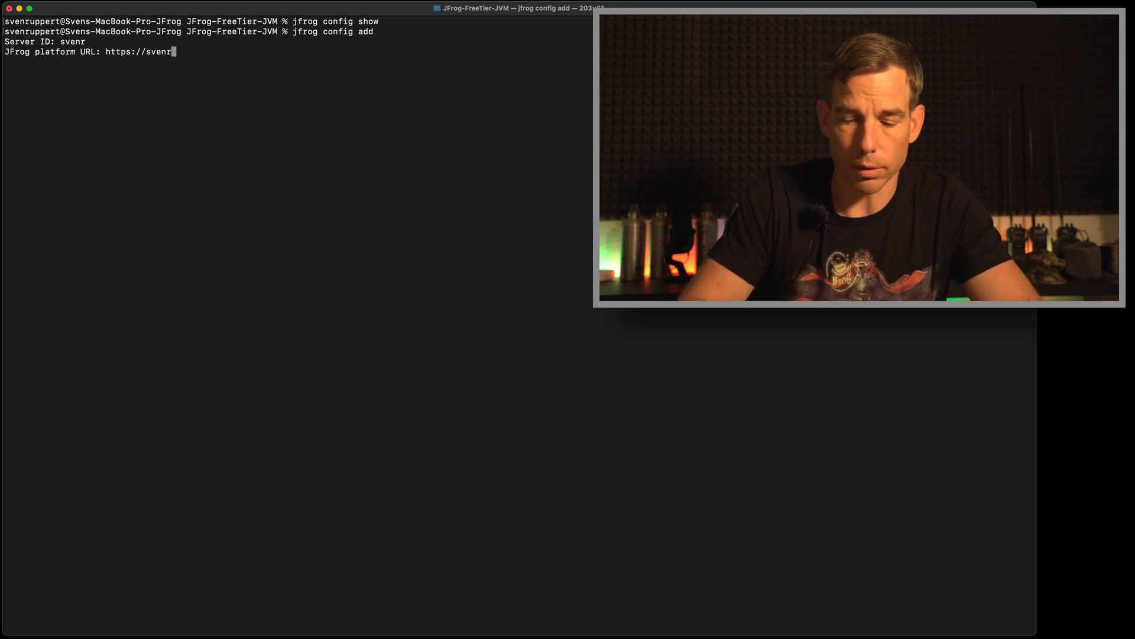
{"action": "type", "text": ".jfrog.c"}
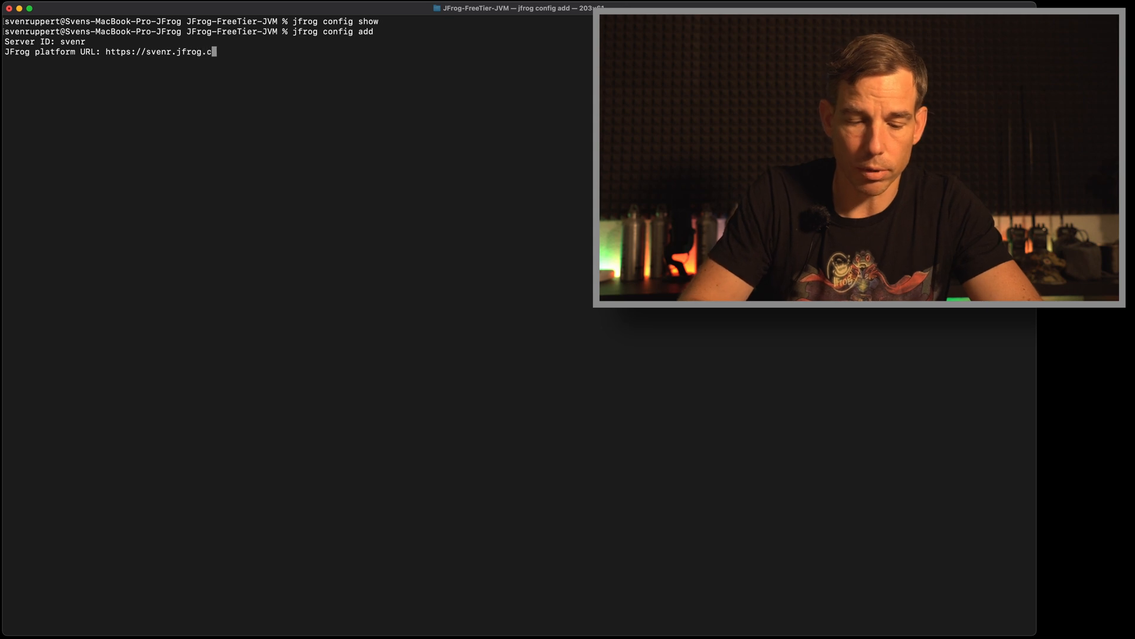
{"action": "type", "text": "io"}
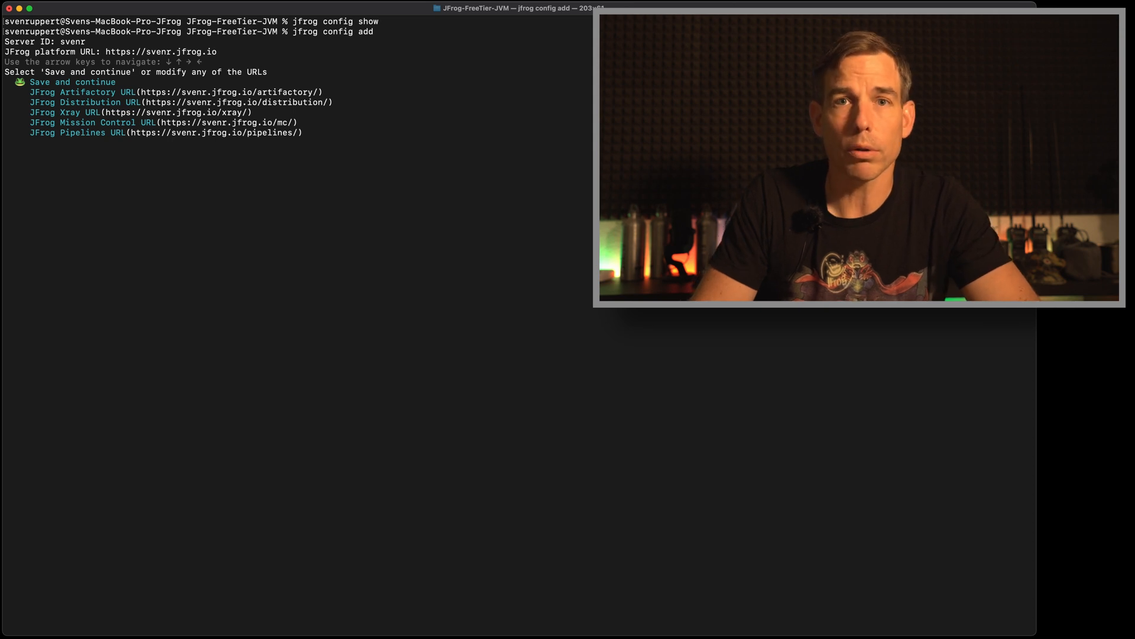
{"action": "key", "text": "Return"}
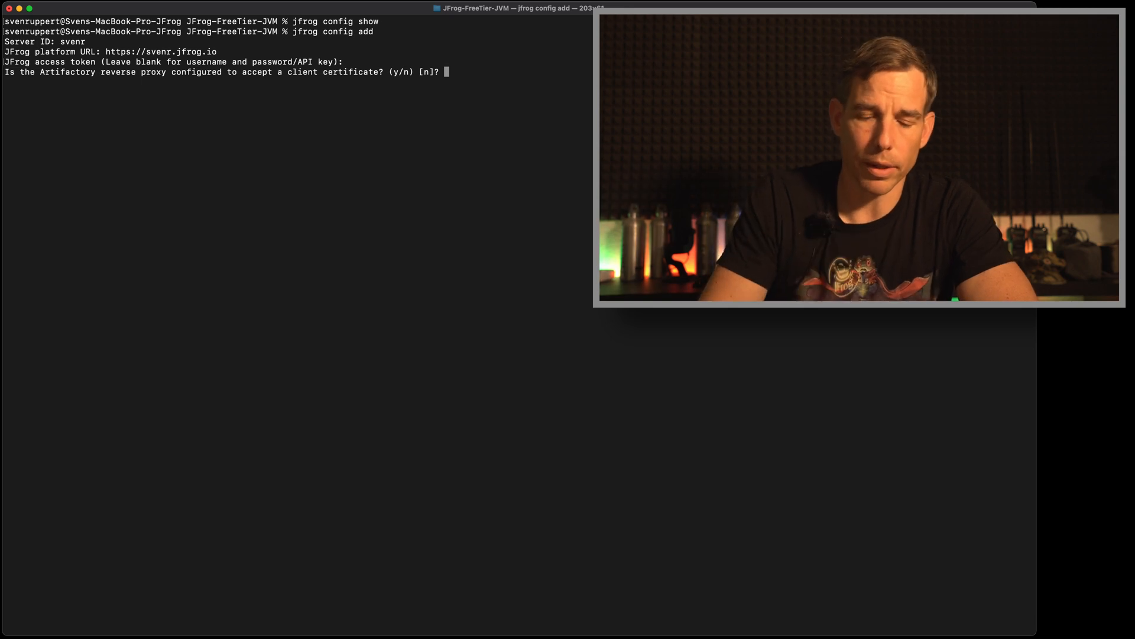
{"action": "key", "text": "Return"}
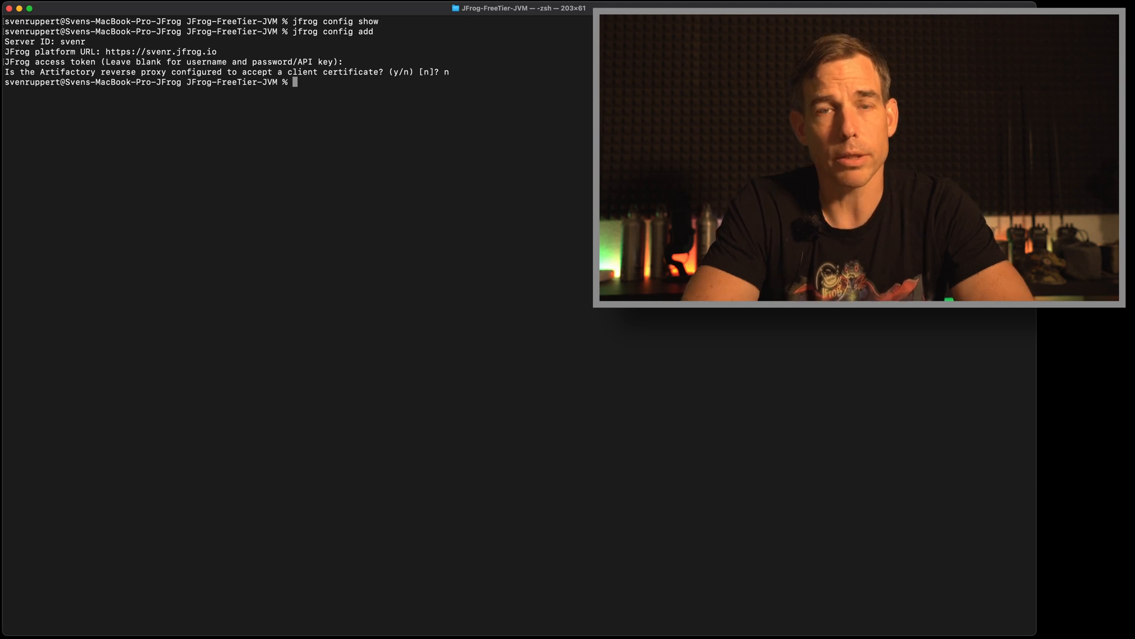
Step: Run 'jfrog config' again, then clear the terminal back to an empty prompt
{"action": "type", "text": "jfrog"}
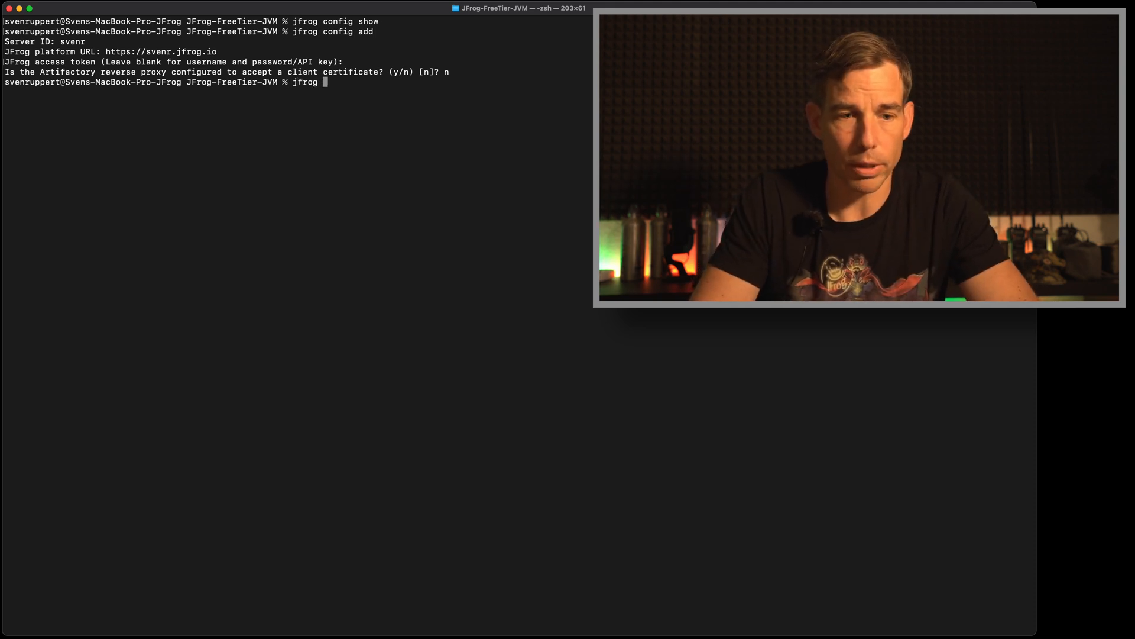
{"action": "type", "text": "config"}
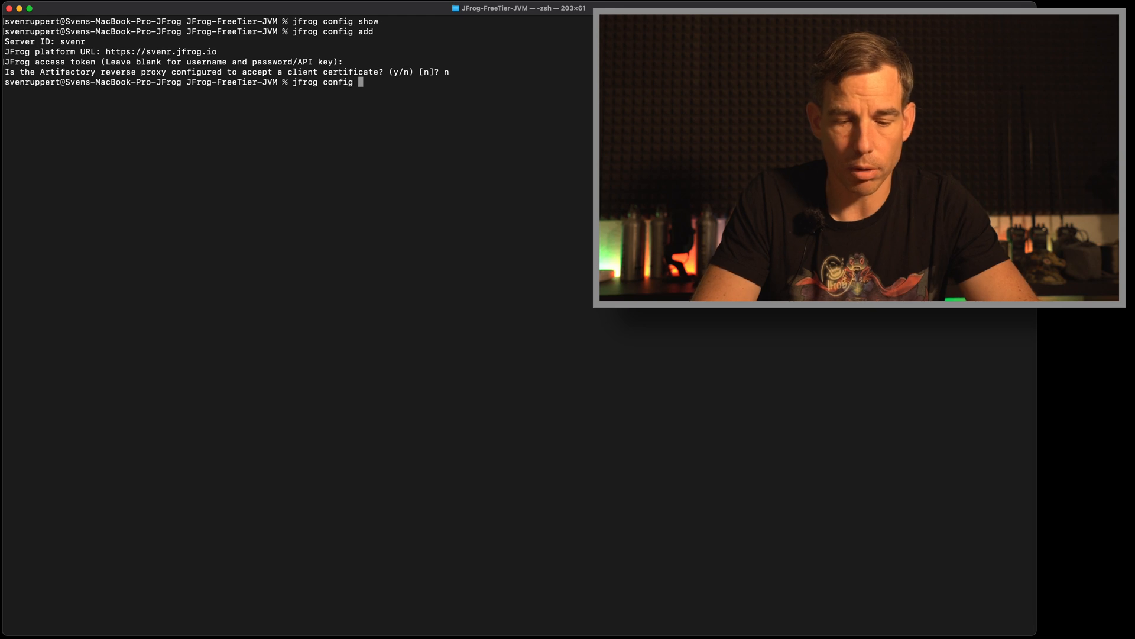
{"action": "key", "text": "Return"}
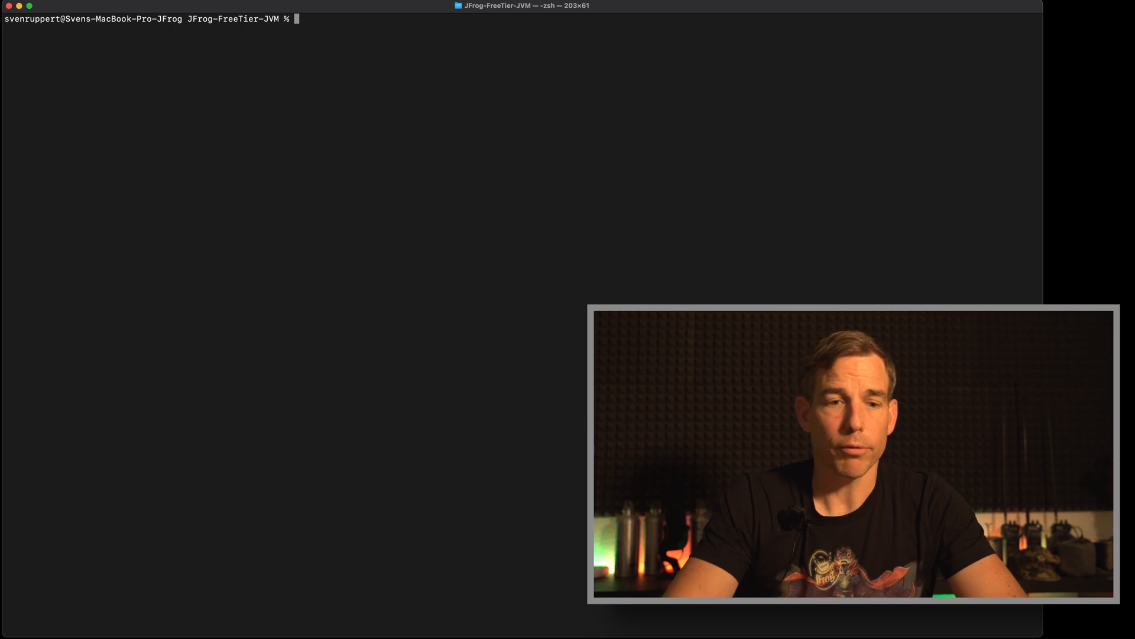
{"action": "type", "text": "jfrog"}
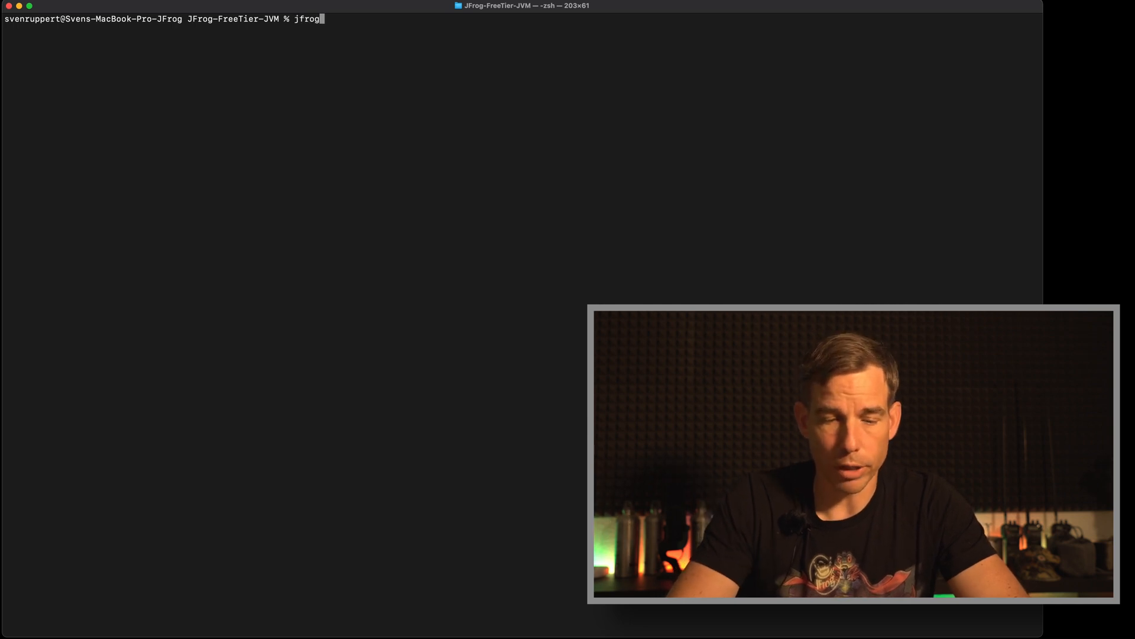
{"action": "key", "text": "Return"}
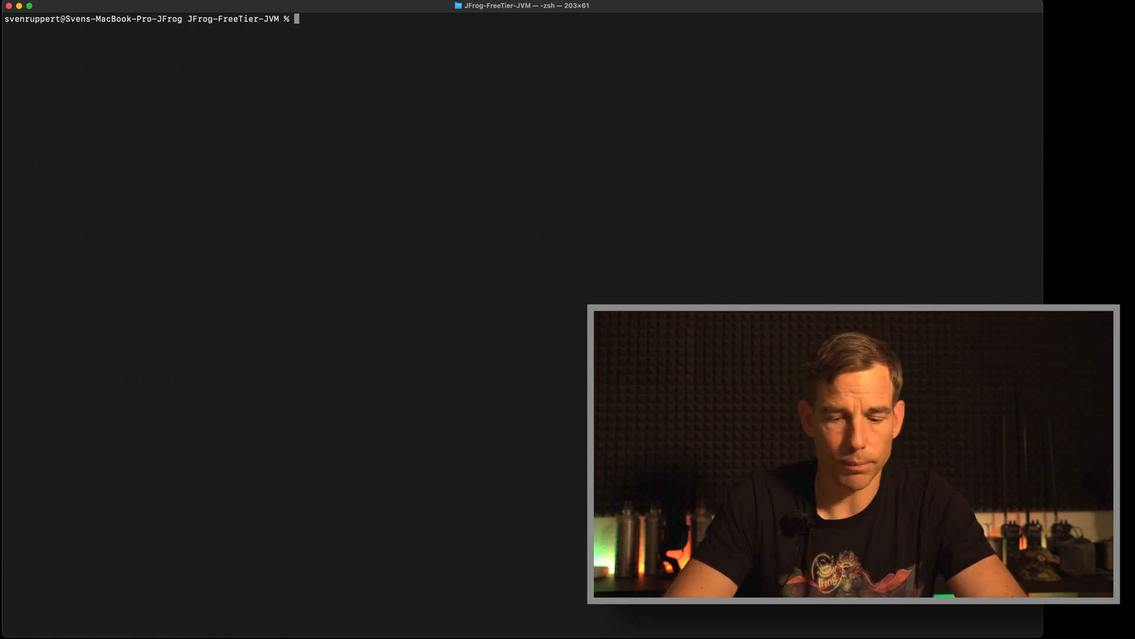
Step: Run 'jfrog rt mvn-config', which reports an existing maven.yaml and asks to override
{"action": "type", "text": "jfrog rt"}
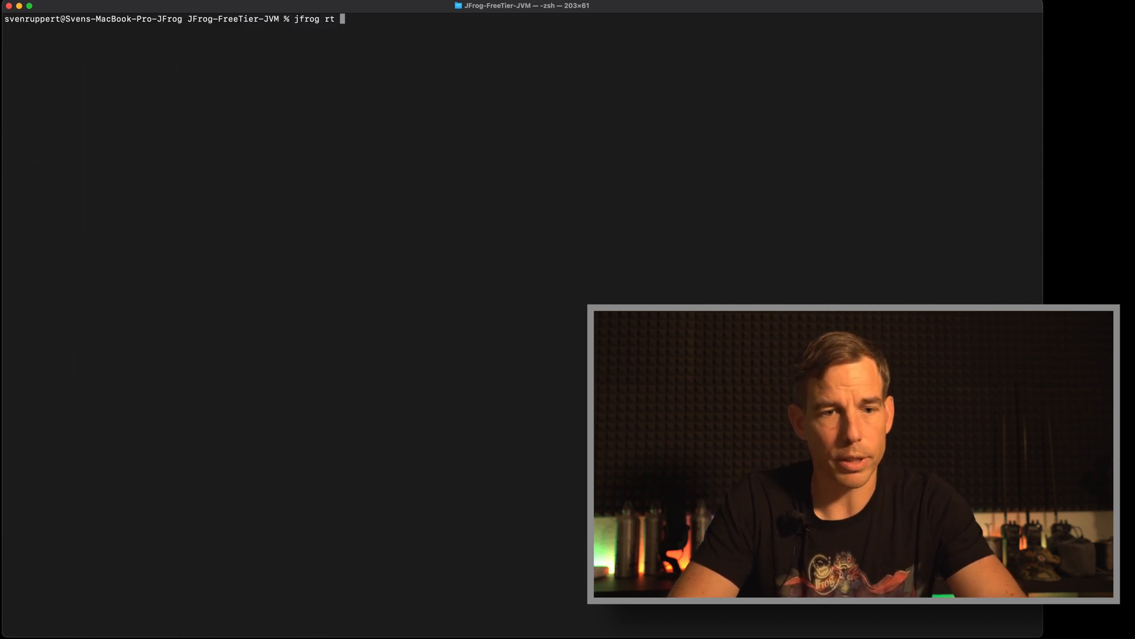
{"action": "type", "text": "mvn-"}
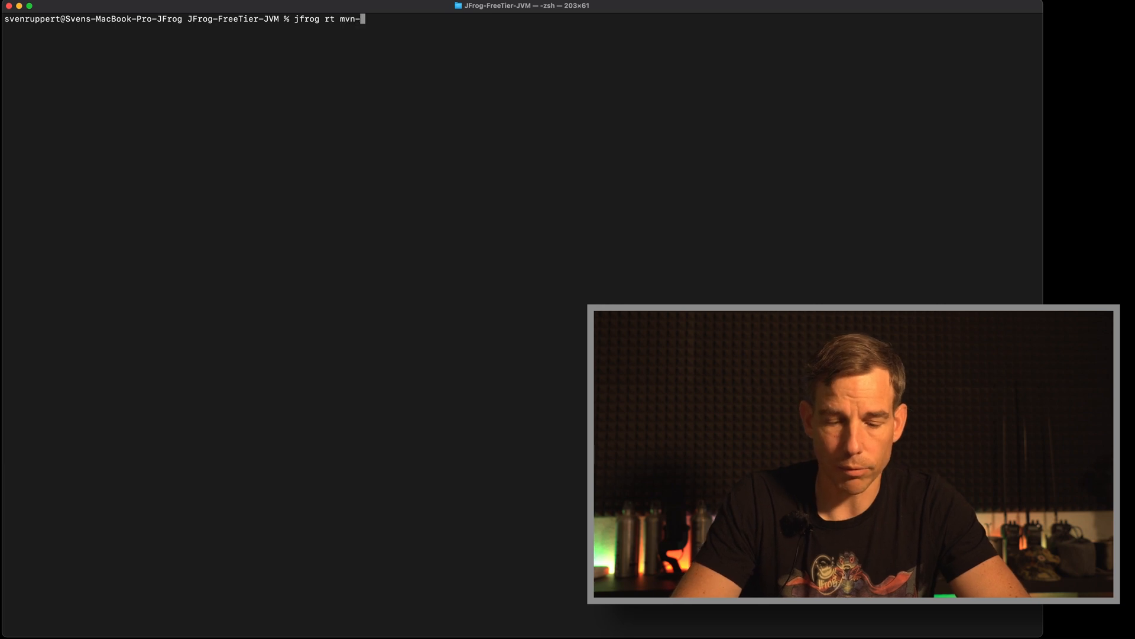
{"action": "type", "text": "config"}
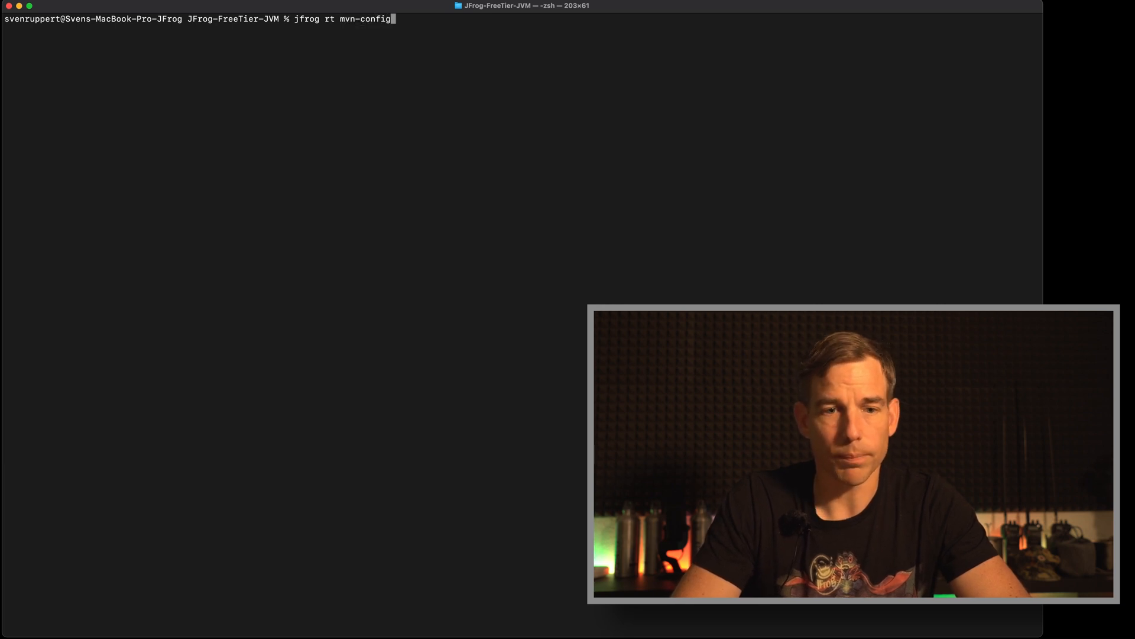
{"action": "key", "text": "Return"}
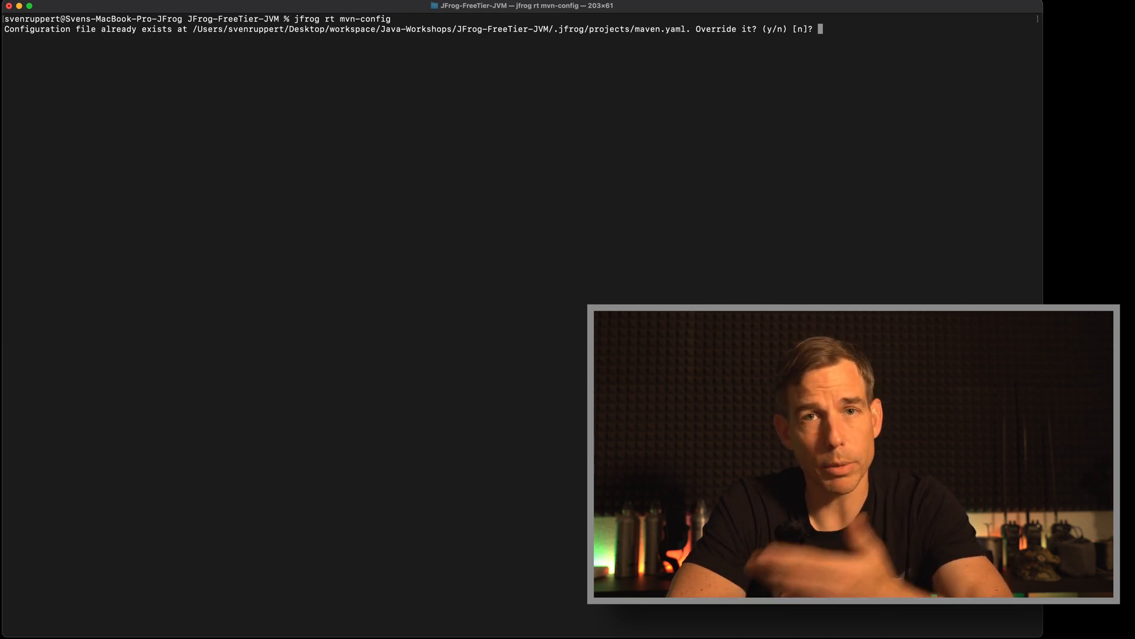
Step: Confirm overriding maven.yaml and accept the default svenr server for resolving
{"action": "type", "text": "y"}
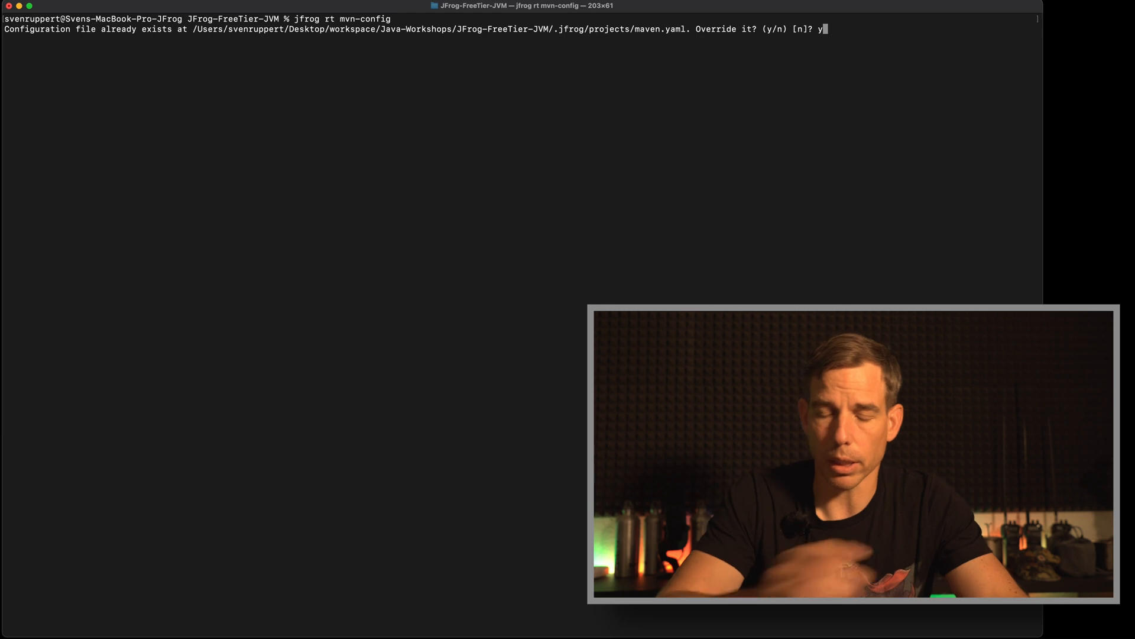
{"action": "key", "text": "Return"}
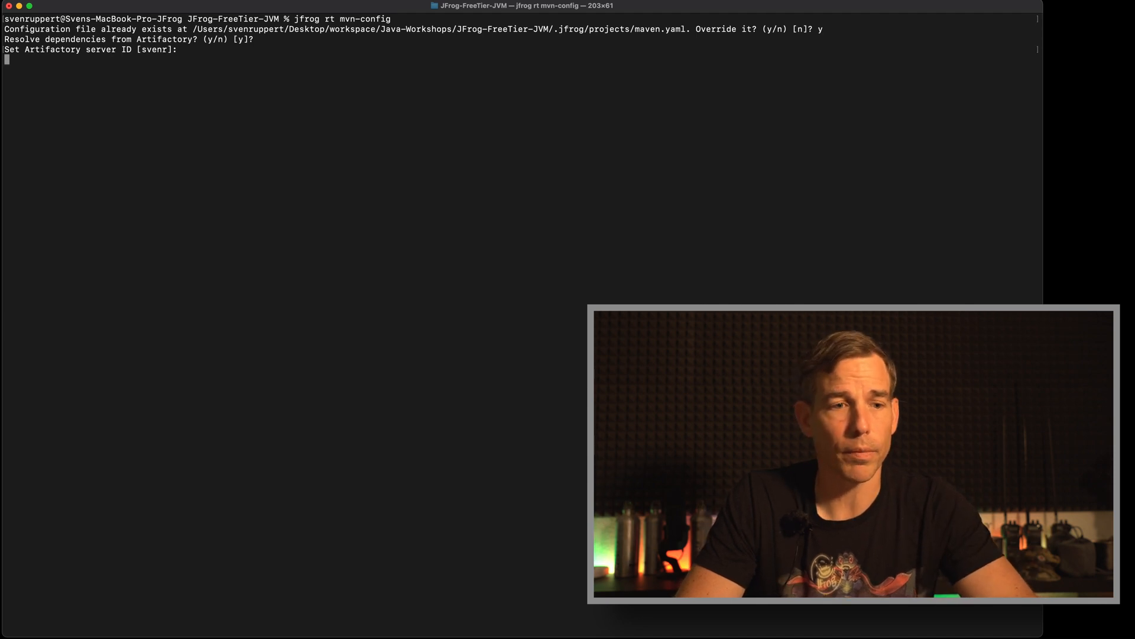
{"action": "key", "text": "Return"}
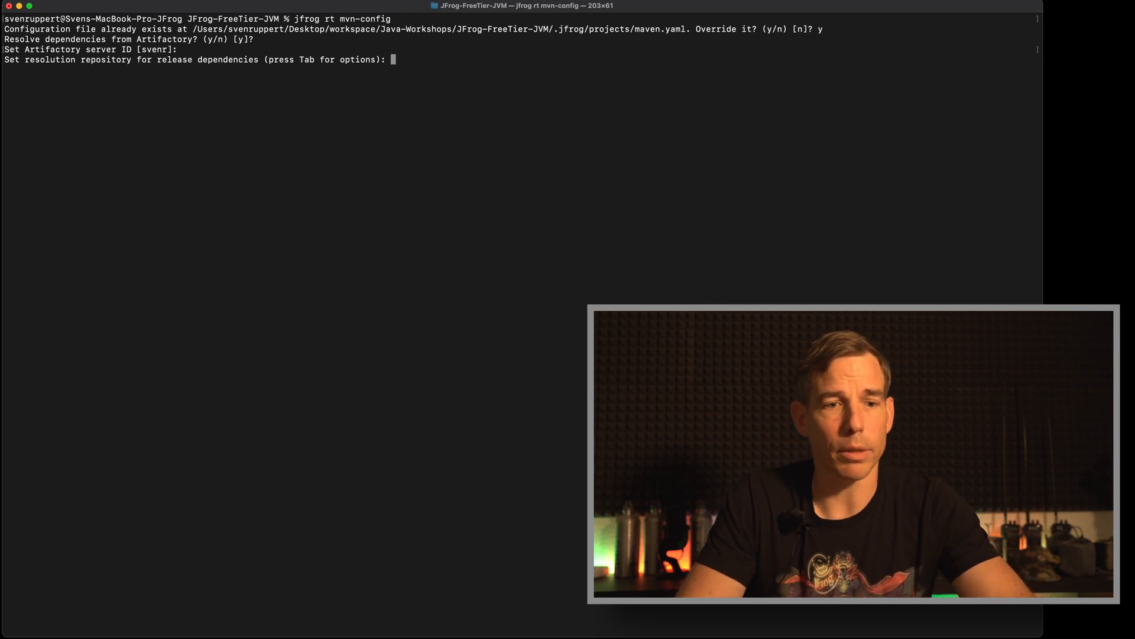
Step: Set maven-release and maven-snapshot as the dependency resolution repositories
{"action": "type", "text": "mave"}
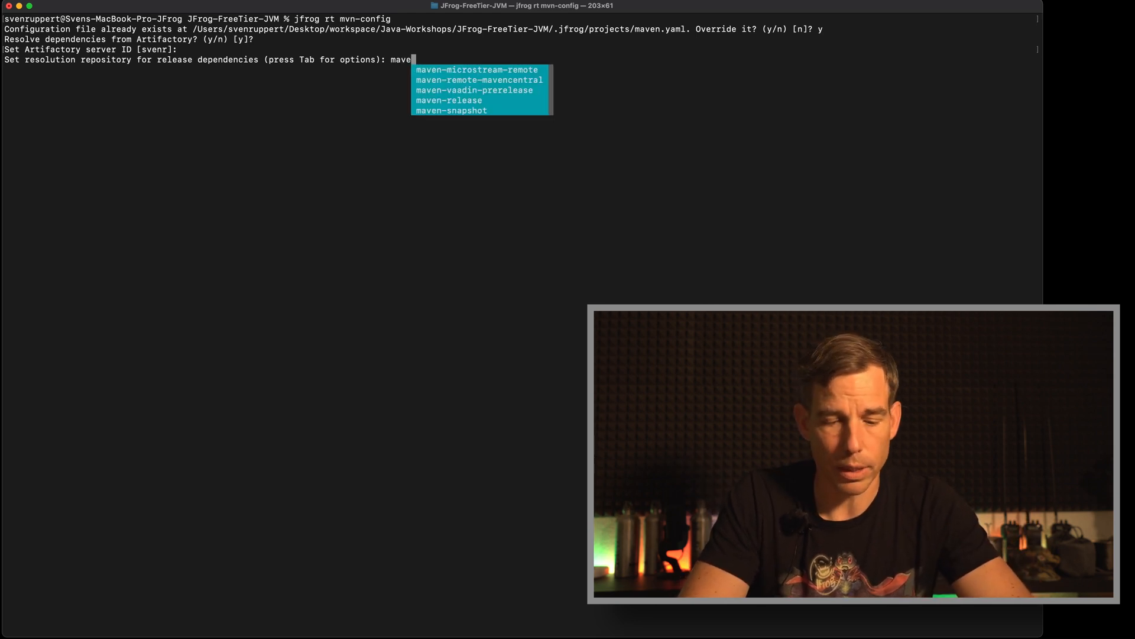
{"action": "type", "text": "n-"}
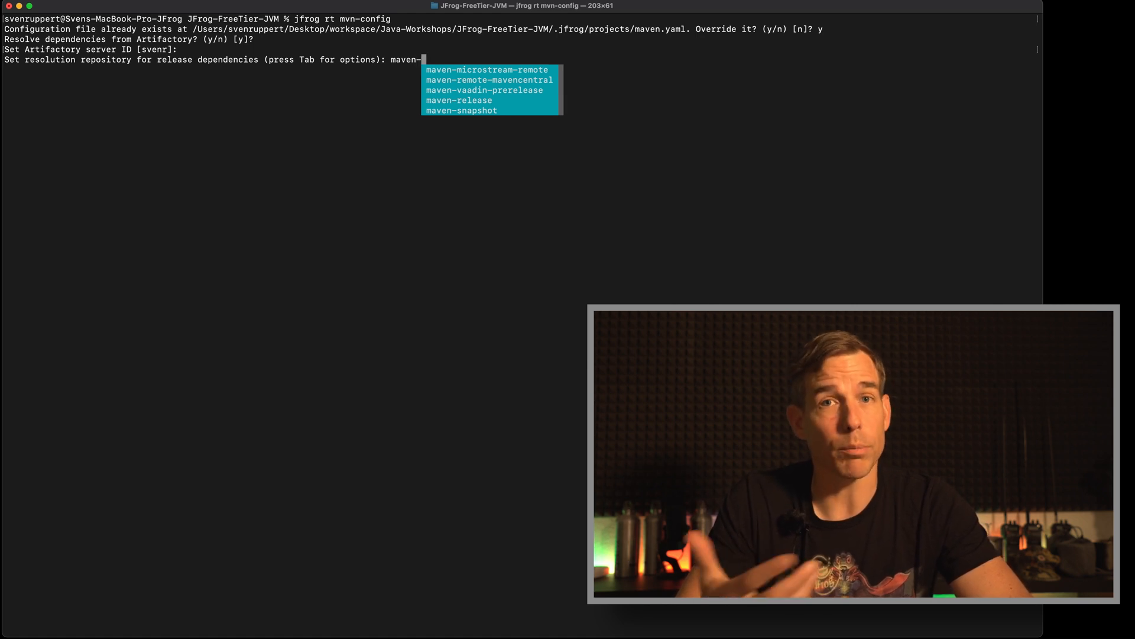
{"action": "type", "text": "release"}
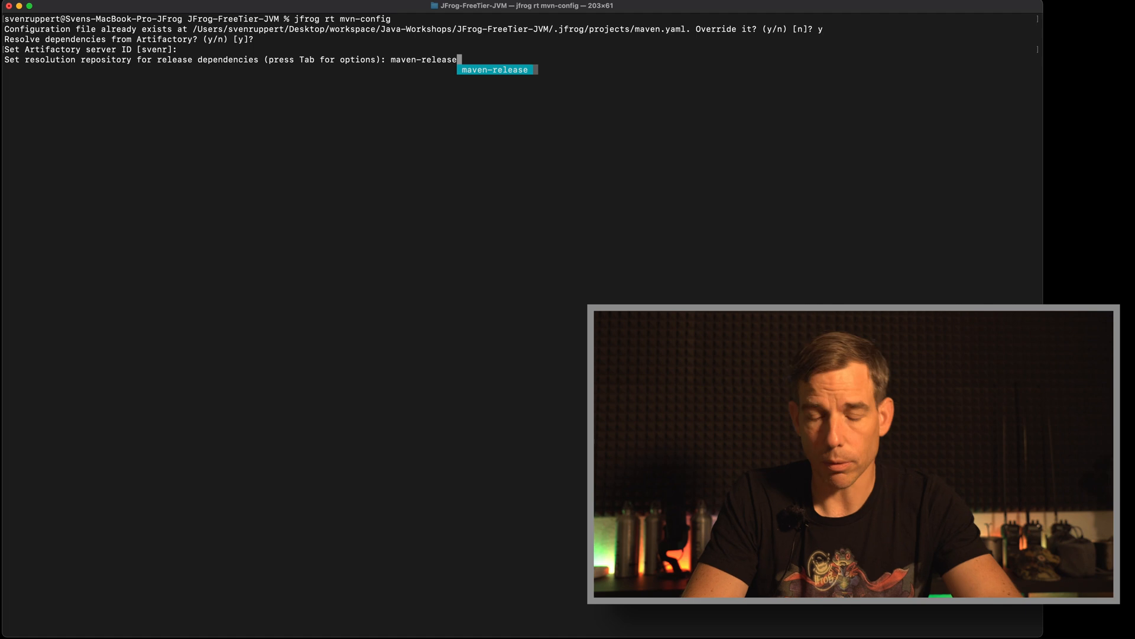
{"action": "key", "text": "Return"}
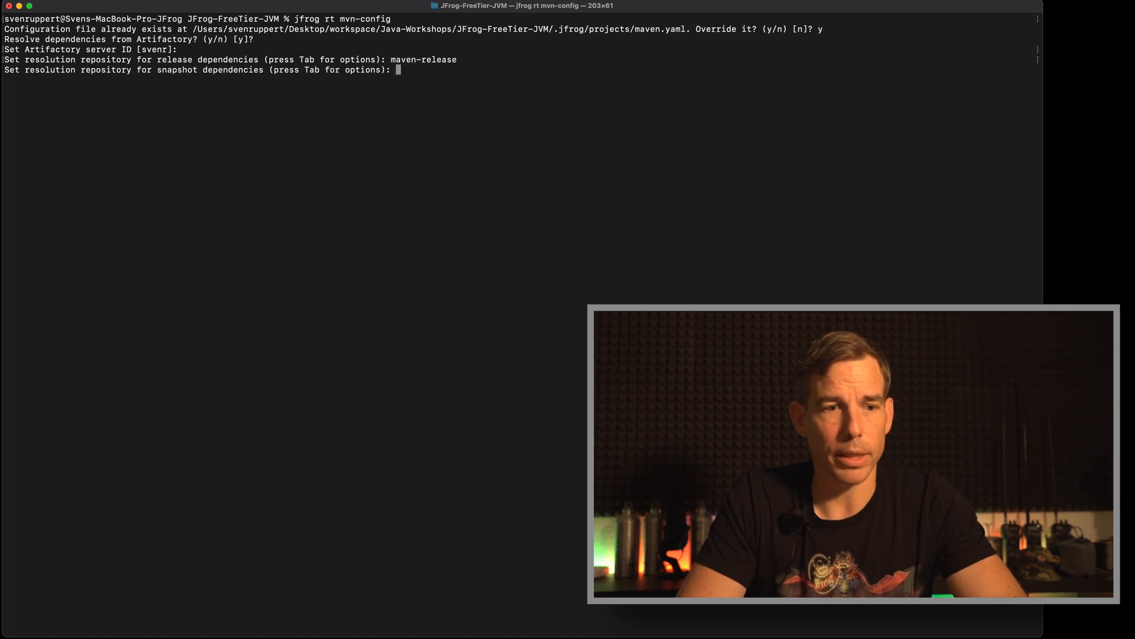
{"action": "type", "text": "maven-snapshot"}
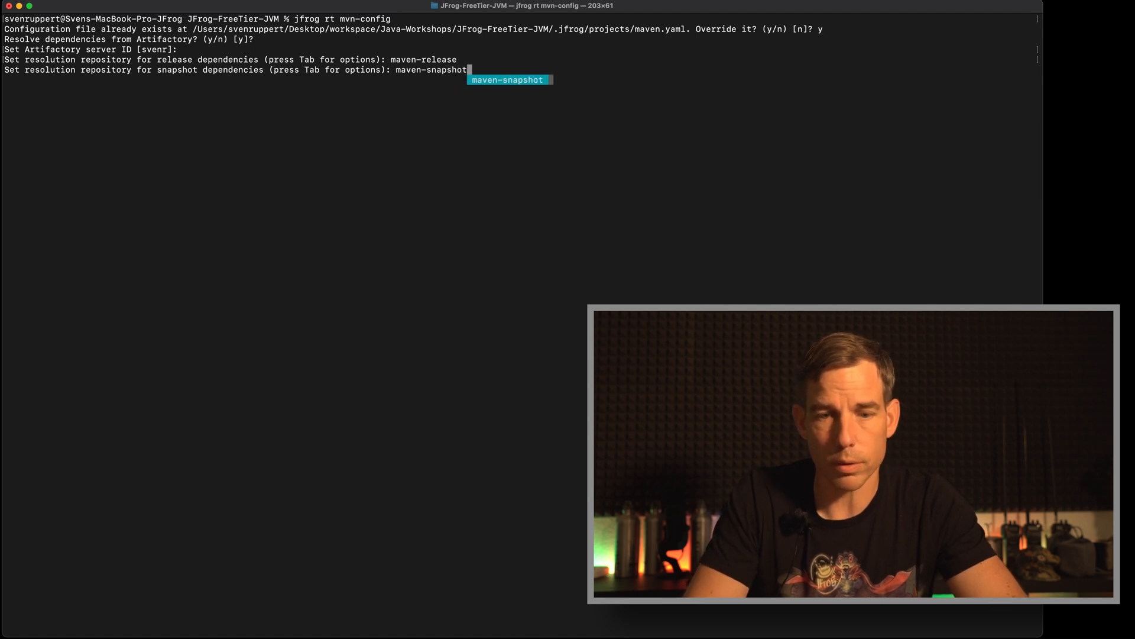
{"action": "key", "text": "Return"}
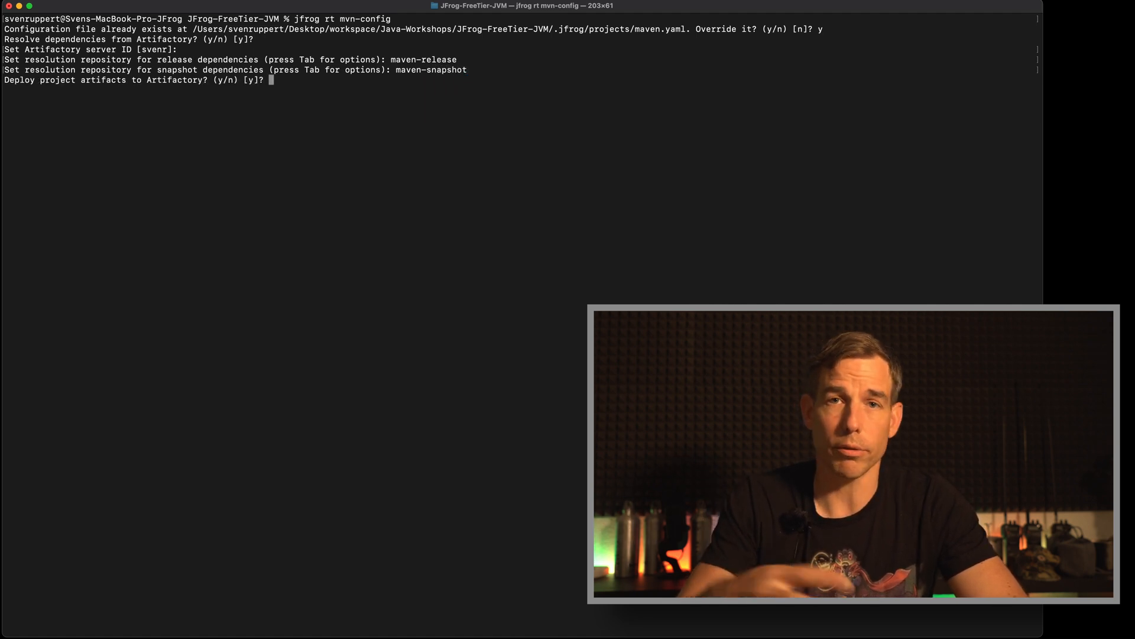
Step: Deploy to svenr's maven-release and maven-snapshot with no artifact filtering, finishing the config
{"action": "key", "text": "Return"}
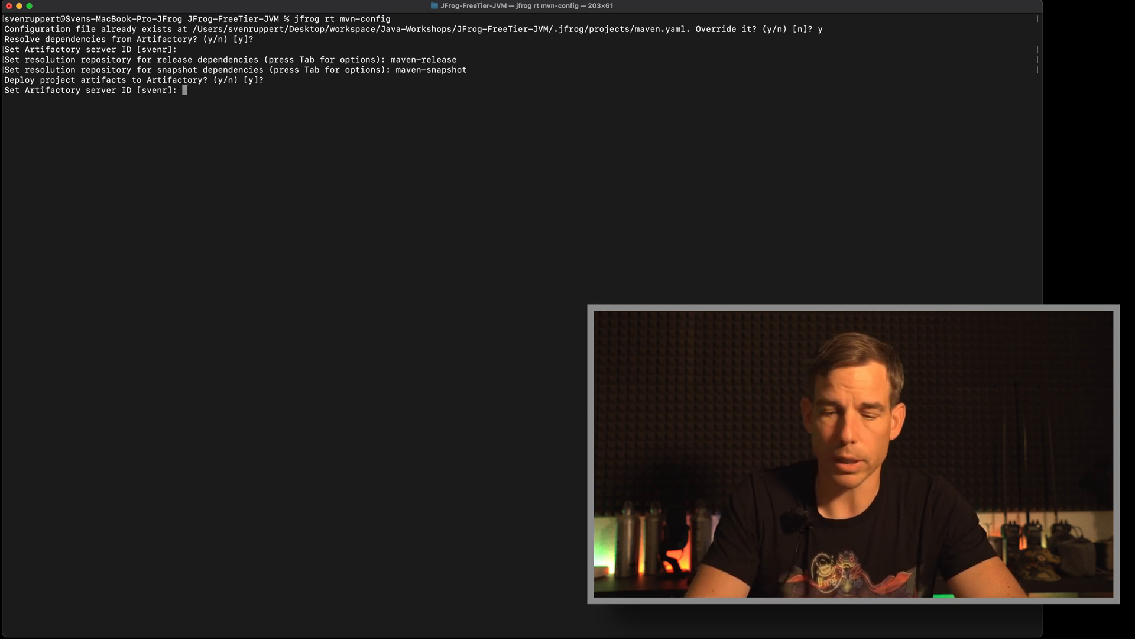
{"action": "key", "text": "Return"}
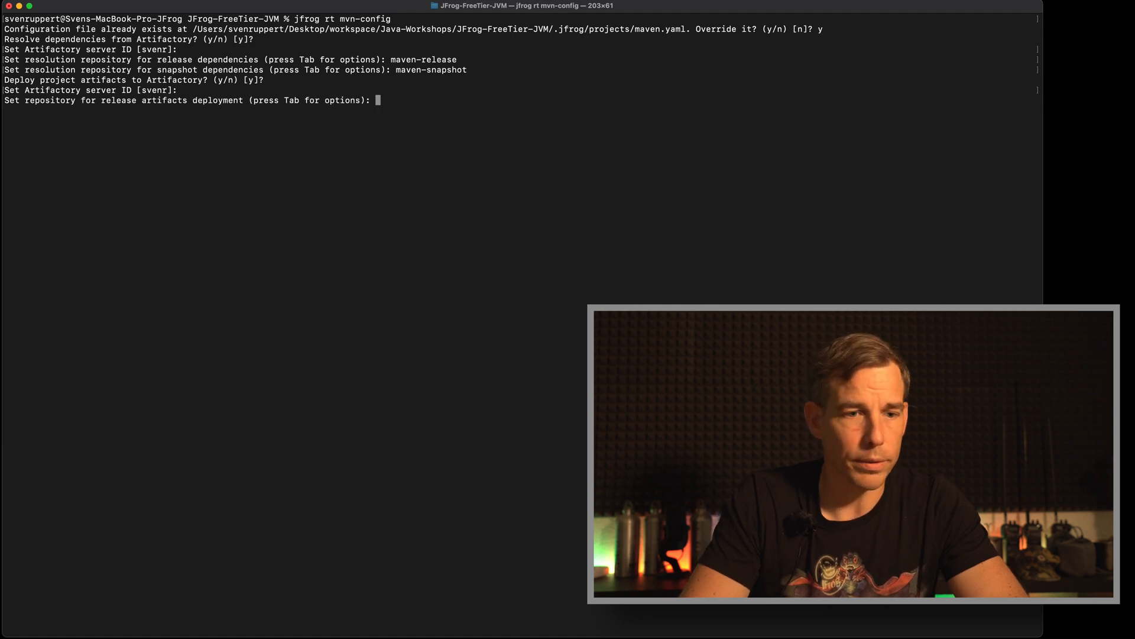
{"action": "type", "text": "maven-release"}
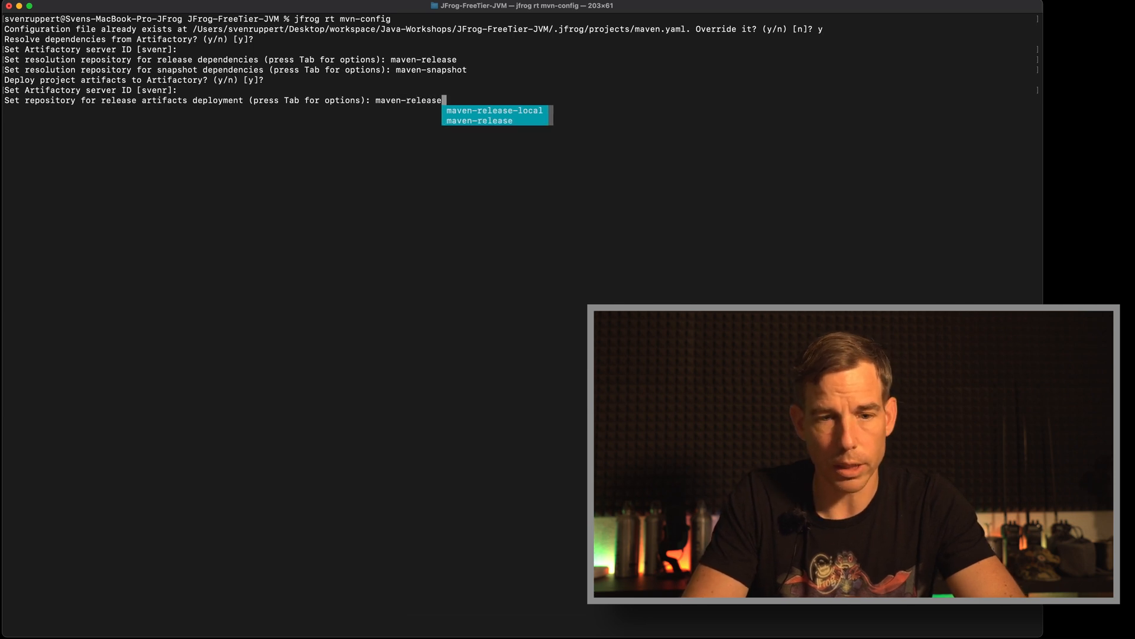
{"action": "key", "text": "Return"}
{"action": "type", "text": "maven-snapsh"}
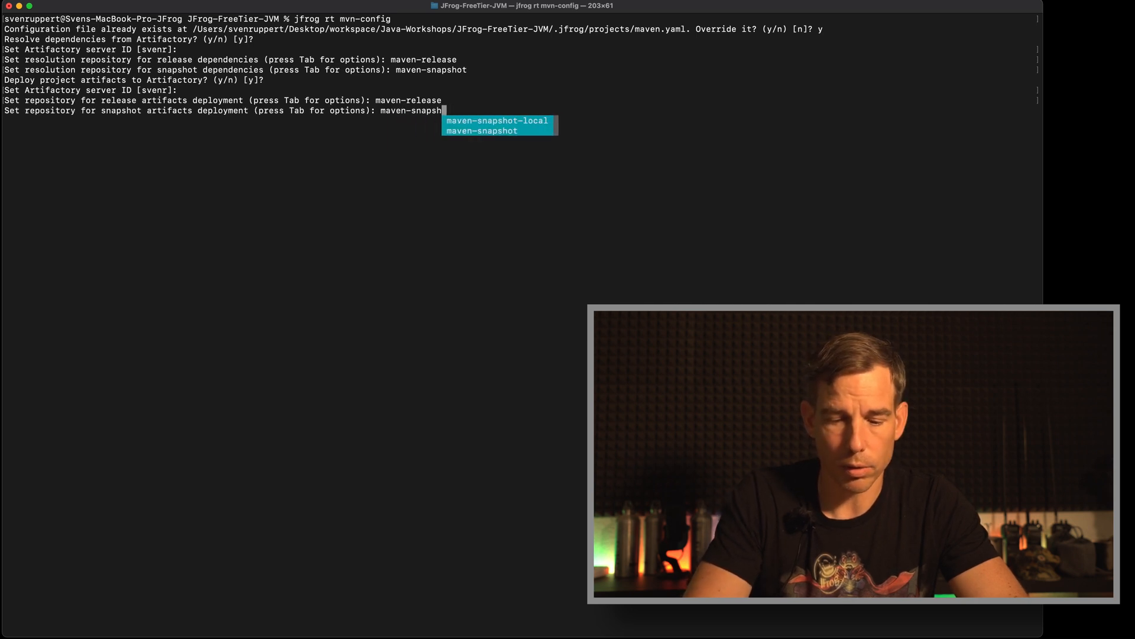
{"action": "key", "text": "Return"}
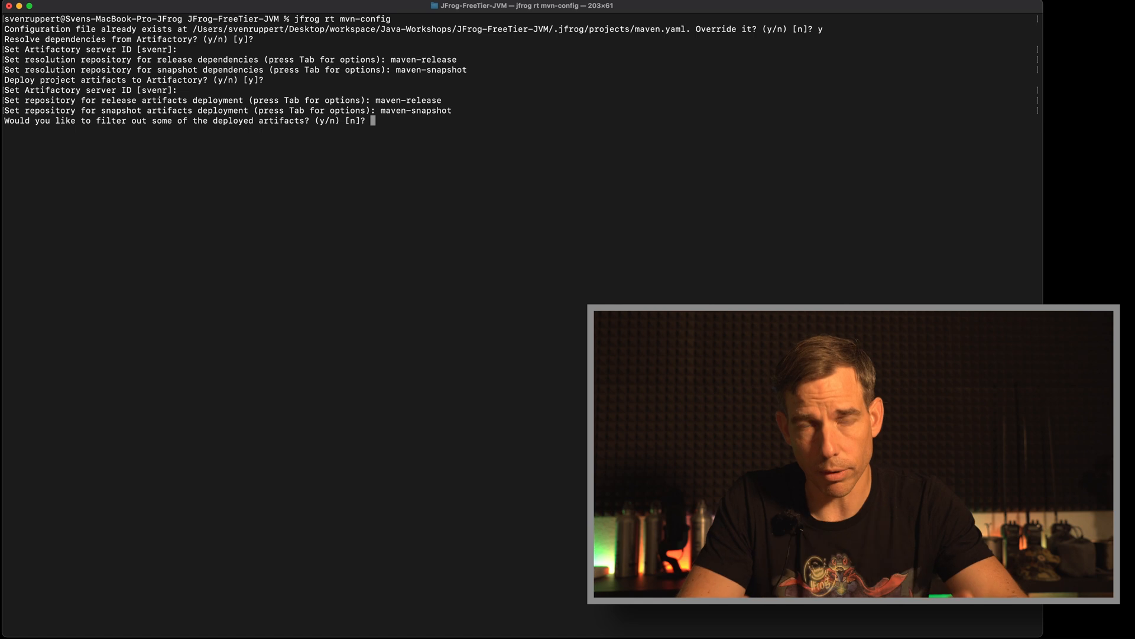
{"action": "key", "text": "Return"}
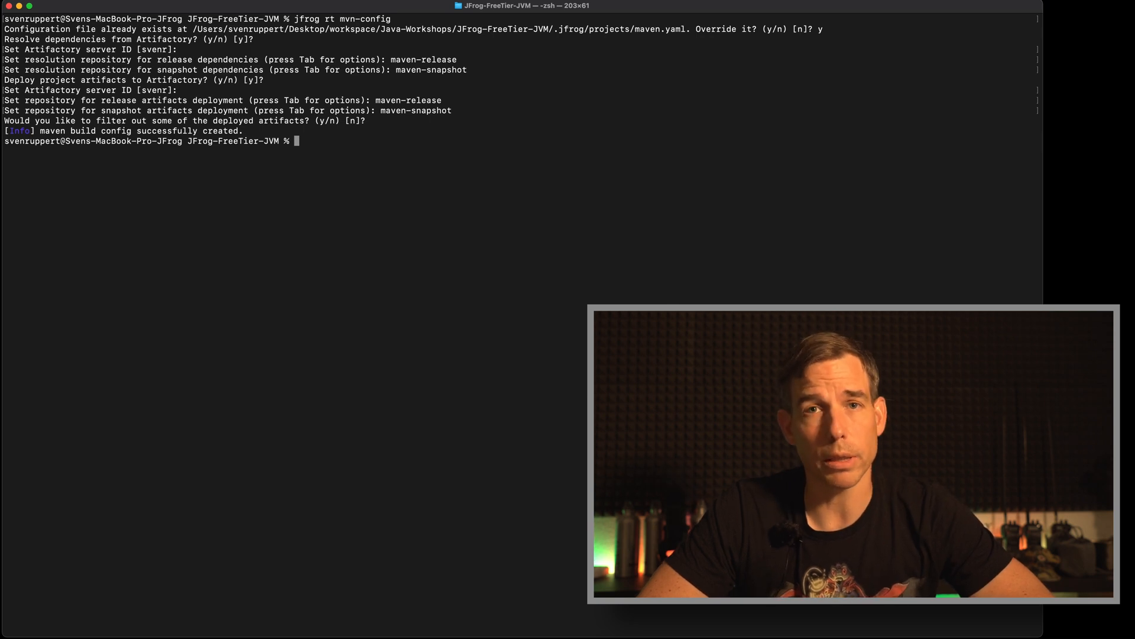
Step: Run 'jfrog rt mvn clean install' with build name jvm-freetier-workshop and build number 001
{"action": "type", "text": "jfrog rt mvn clean install --build-name jvm-freetier-workshop --build-number 001"}
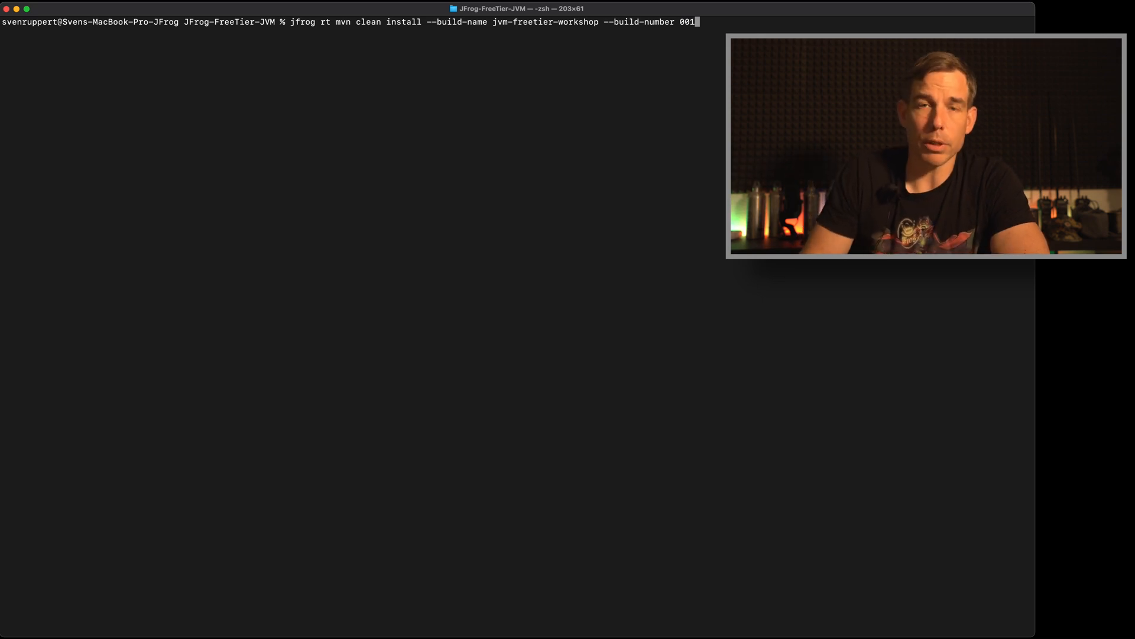
{"action": "key", "text": "Return"}
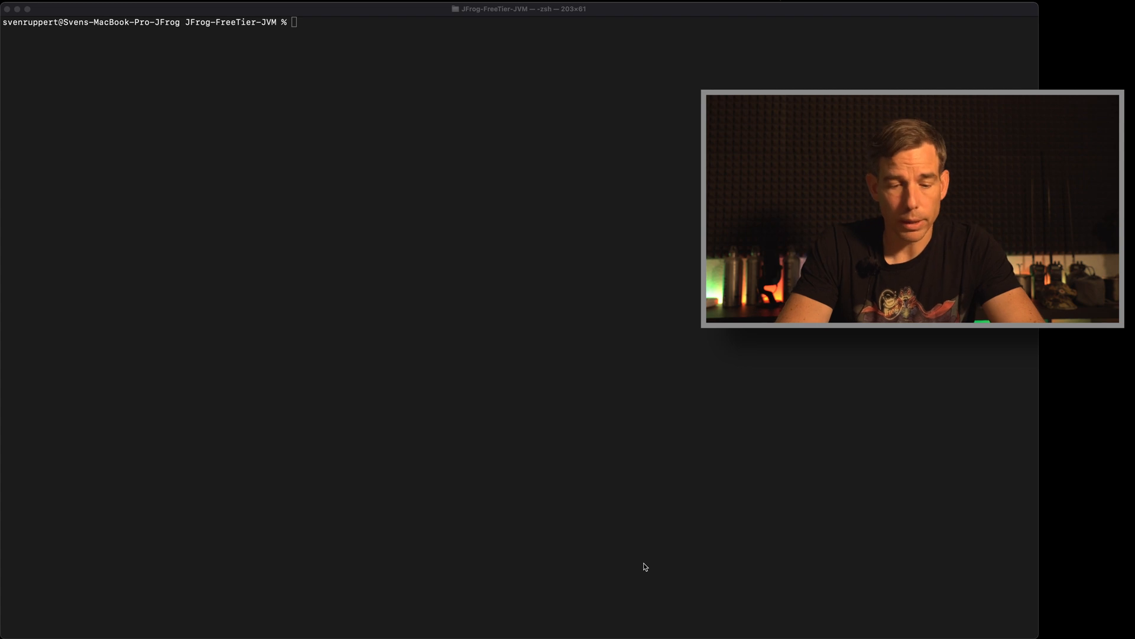
Step: Run 'jfrog rt bp jvm-freetier-workshop 001' to publish the build info to Artifactory
{"action": "type", "text": "j"}
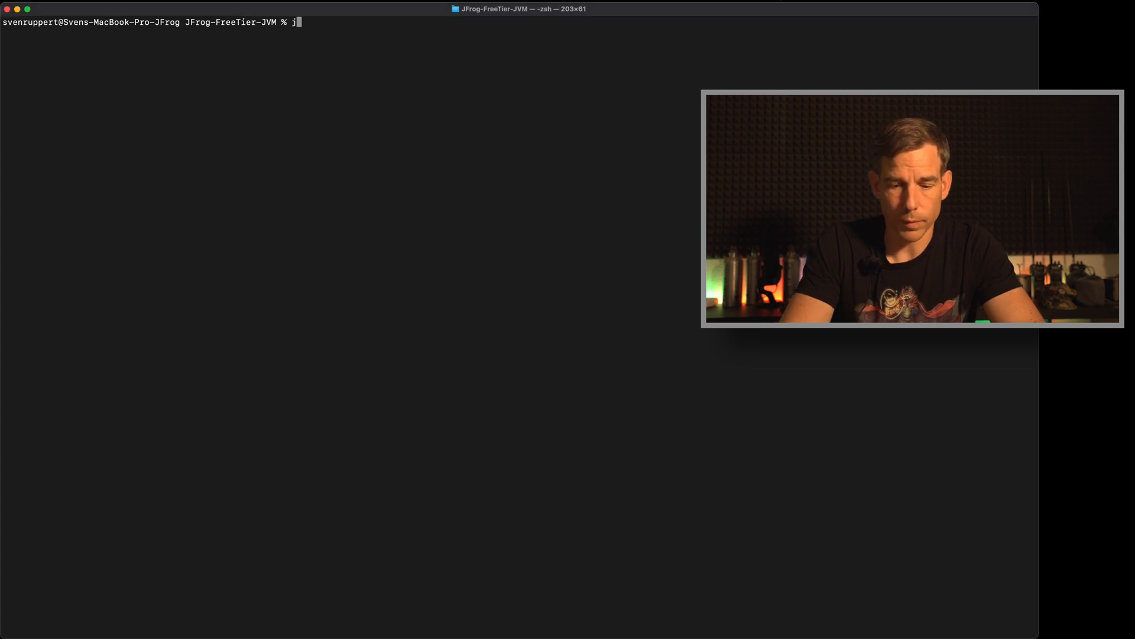
{"action": "type", "text": "frog"}
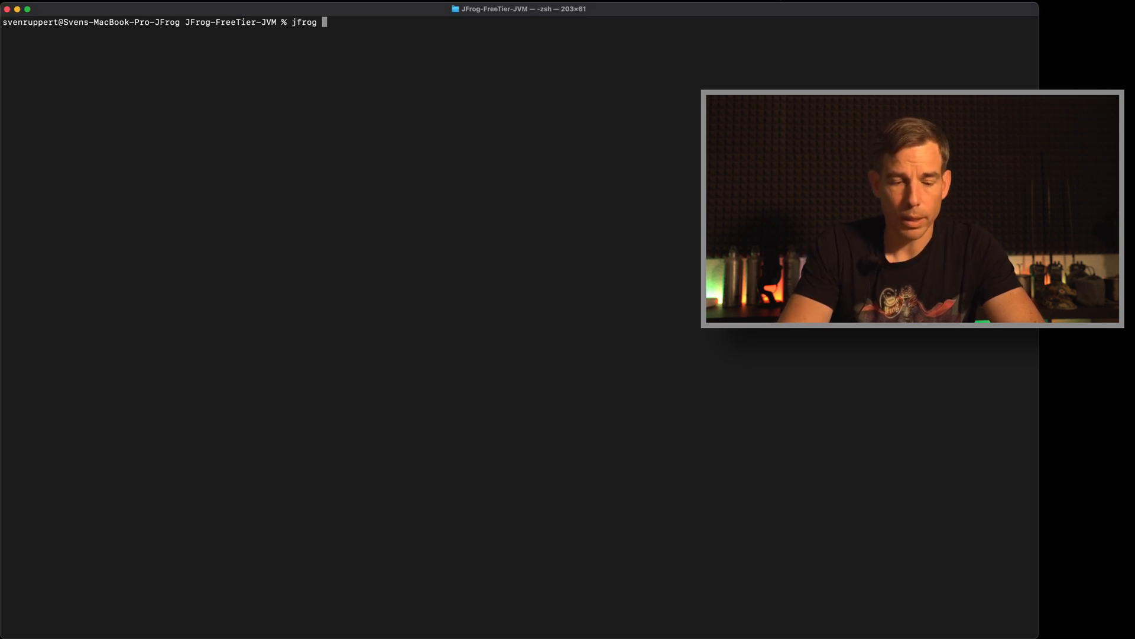
{"action": "type", "text": "rt"}
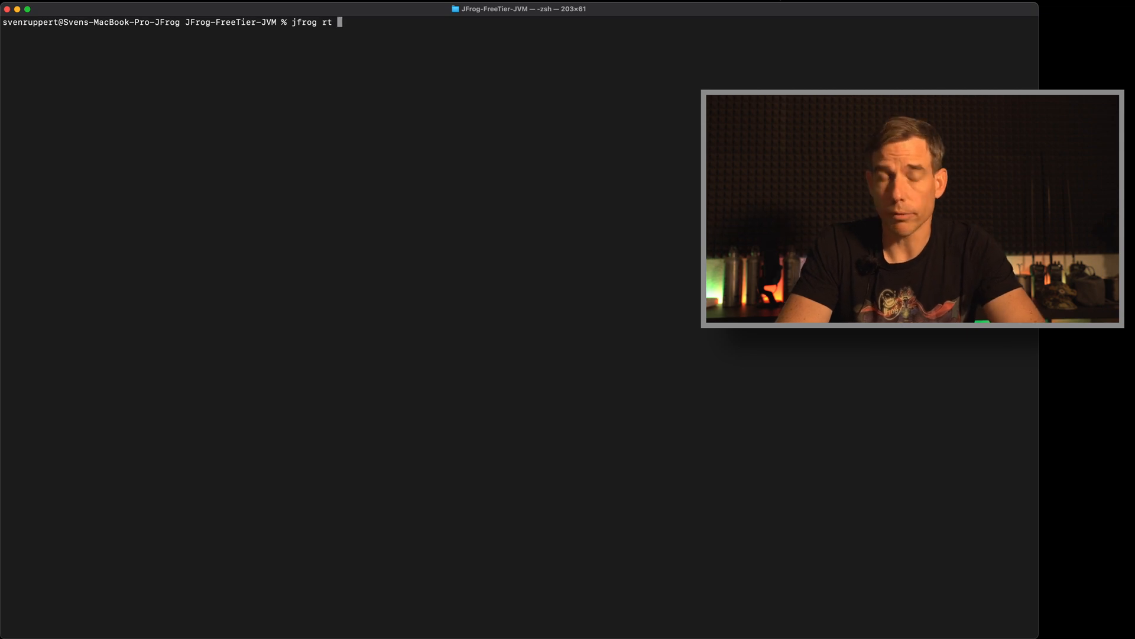
{"action": "type", "text": "bp jvm-freetier-workshop"}
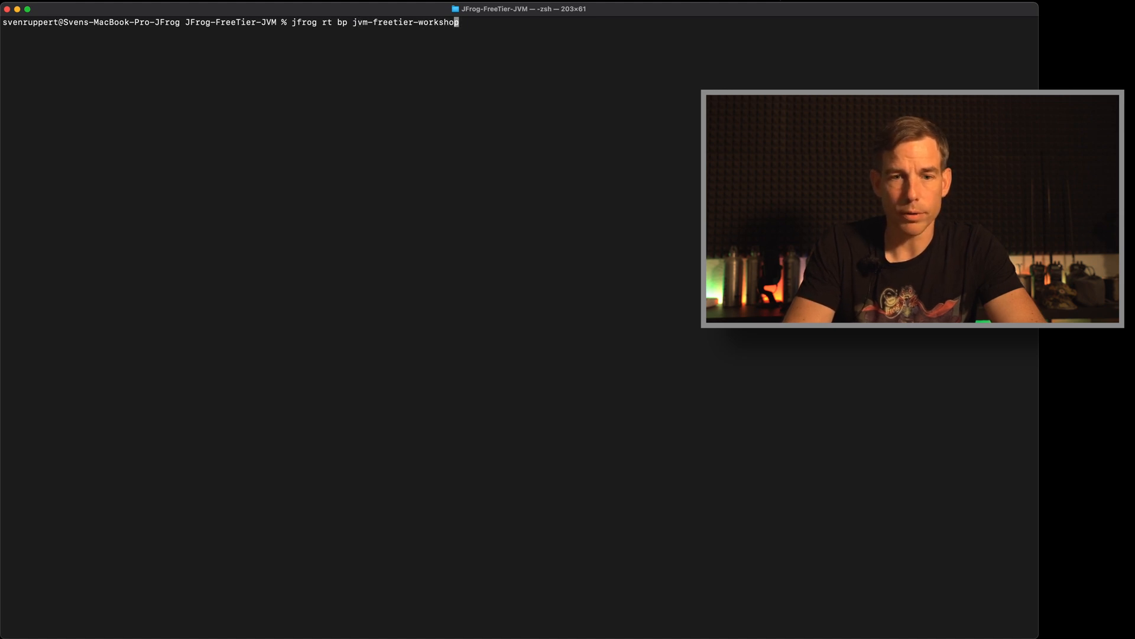
{"action": "type", "text": "001"}
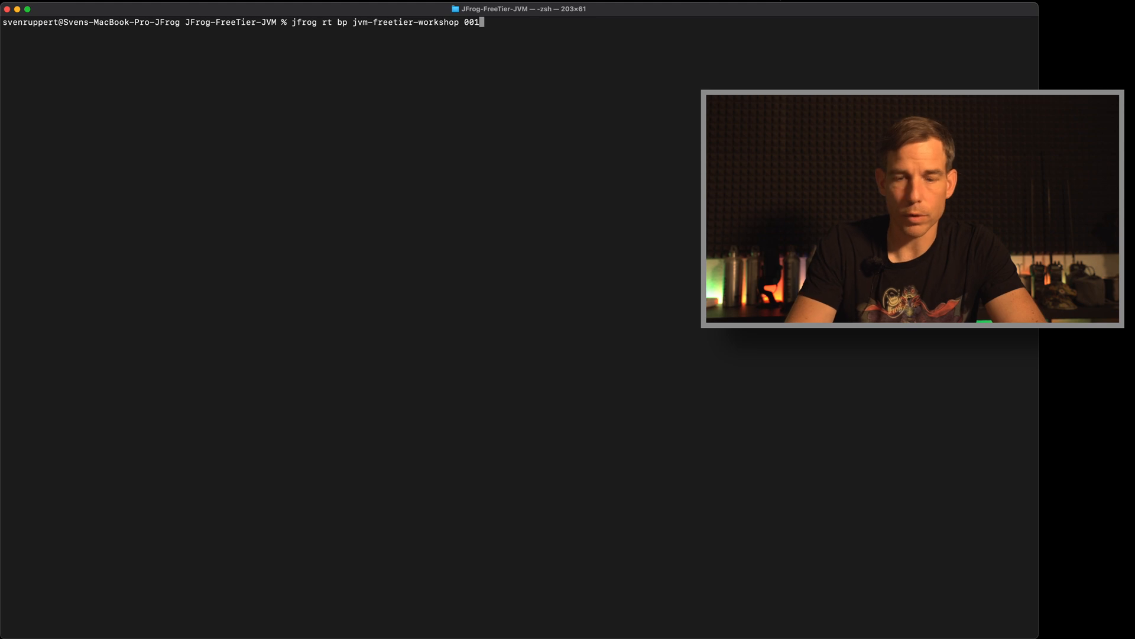
{"action": "key", "text": "Return"}
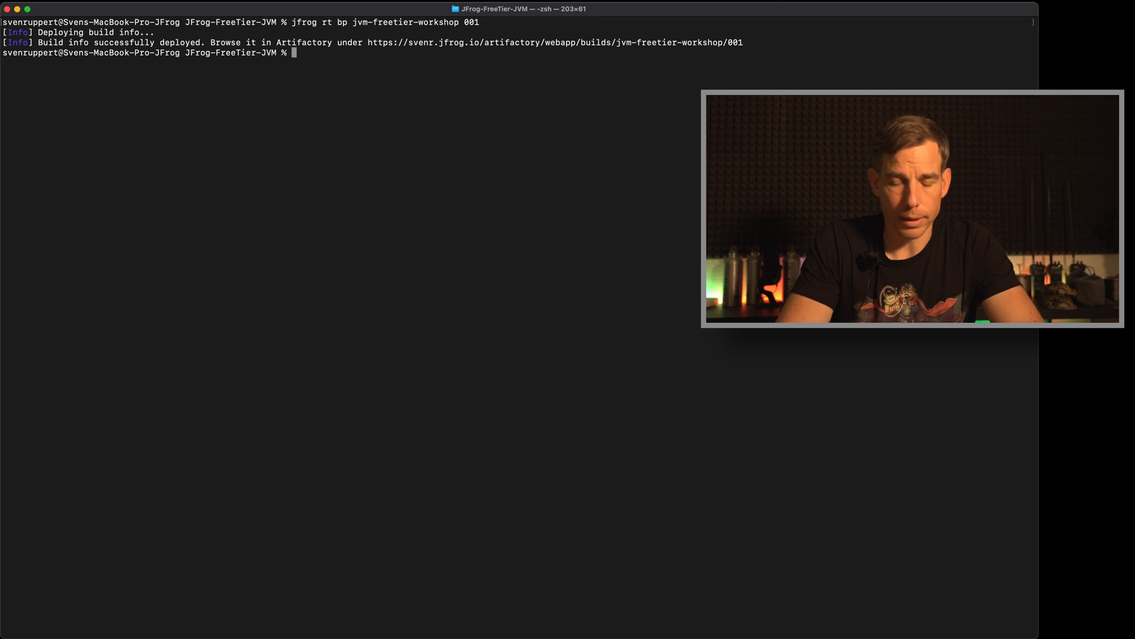
Step: Page through target/build-info.json with less, reviewing modules, artifacts and dependencies, then quit
{"action": "type", "text": "less targ"}
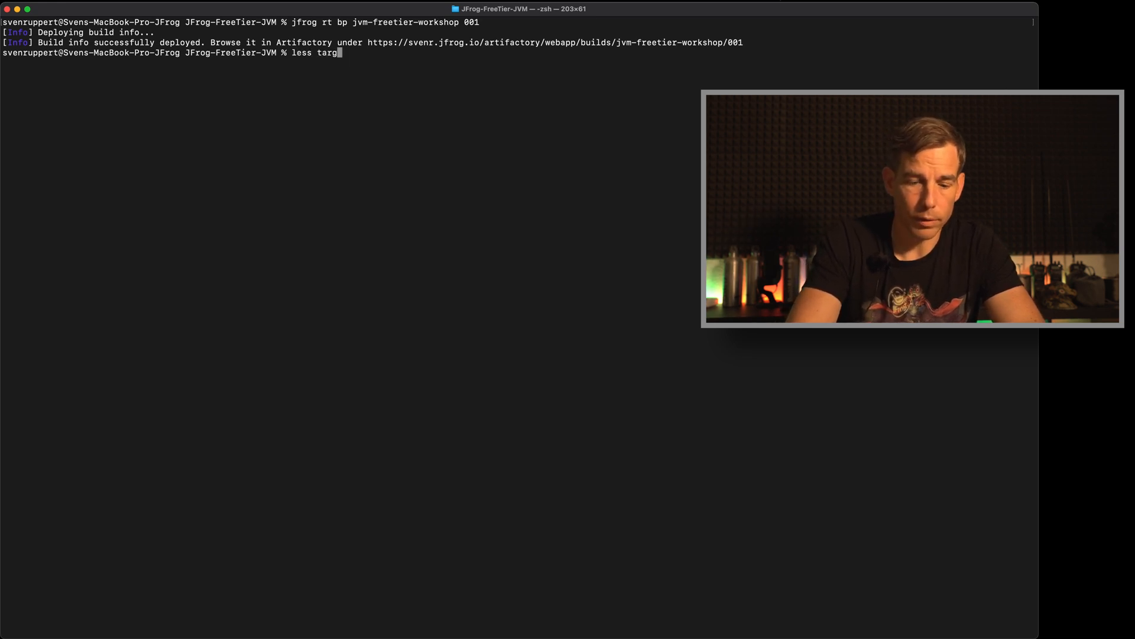
{"action": "type", "text": "et"}
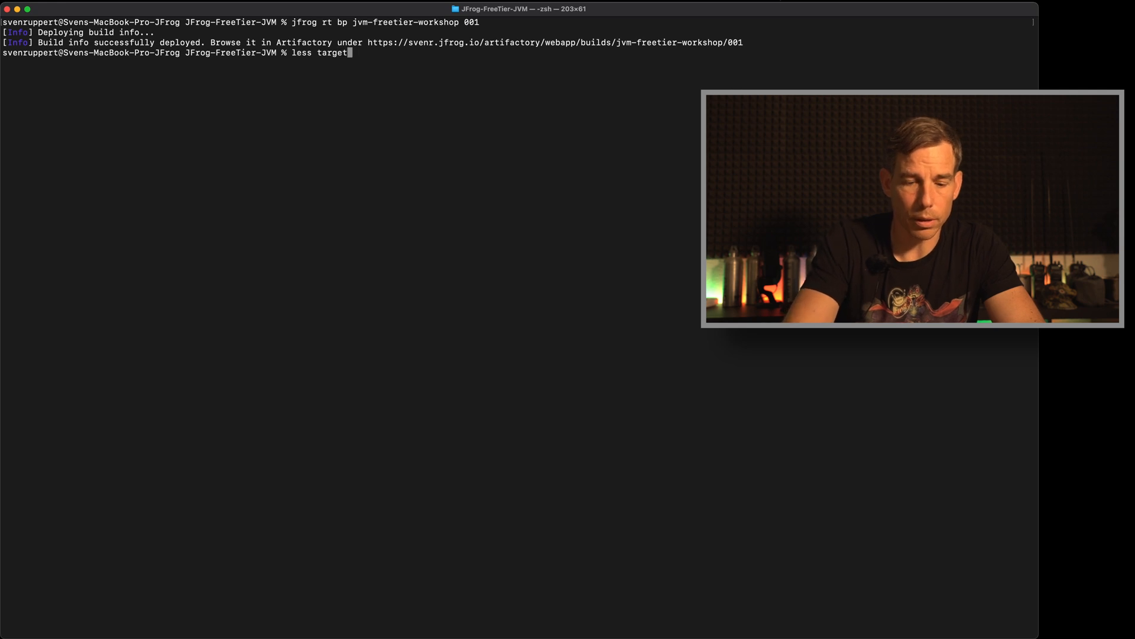
{"action": "type", "text": "/build-info.json"}
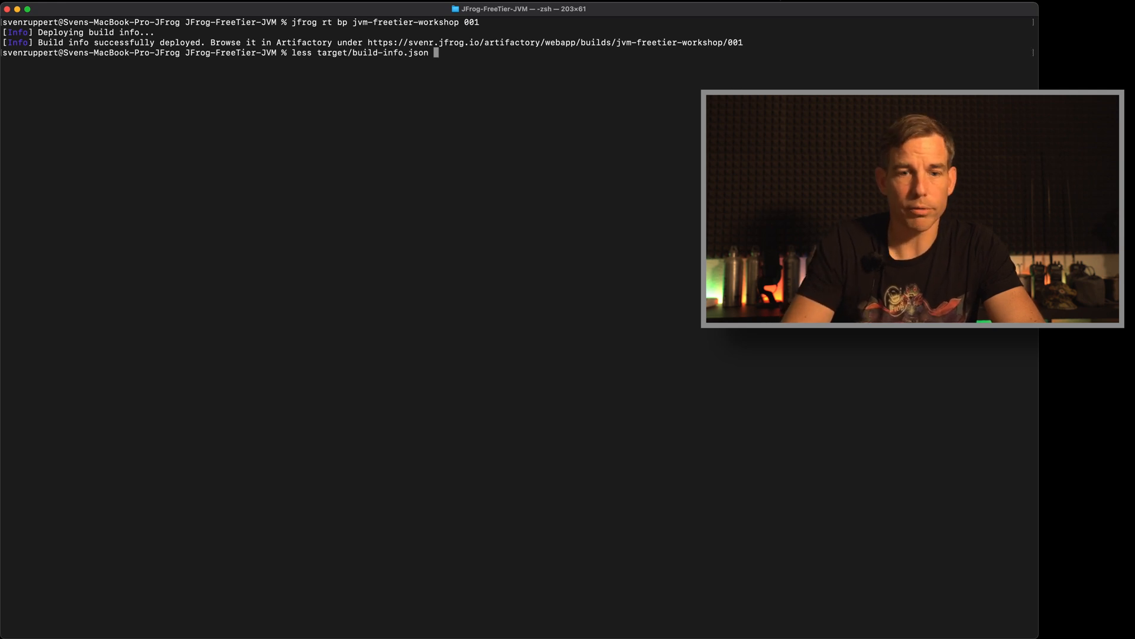
{"action": "key", "text": "Return"}
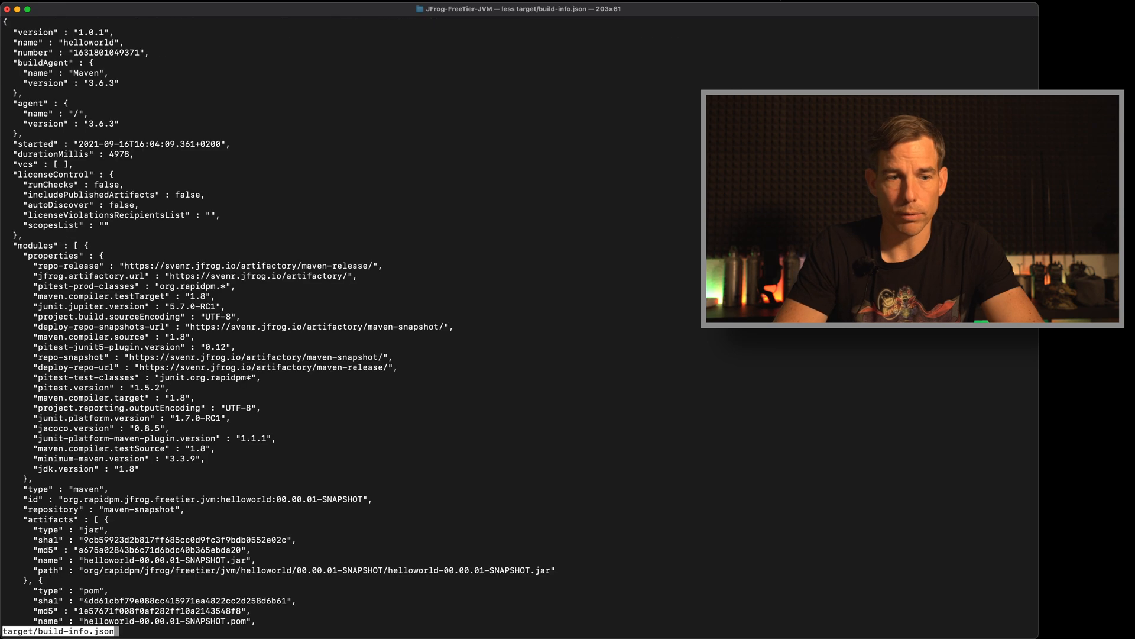
{"action": "scroll", "scroll_direction": "down", "scroll_amount": 3}
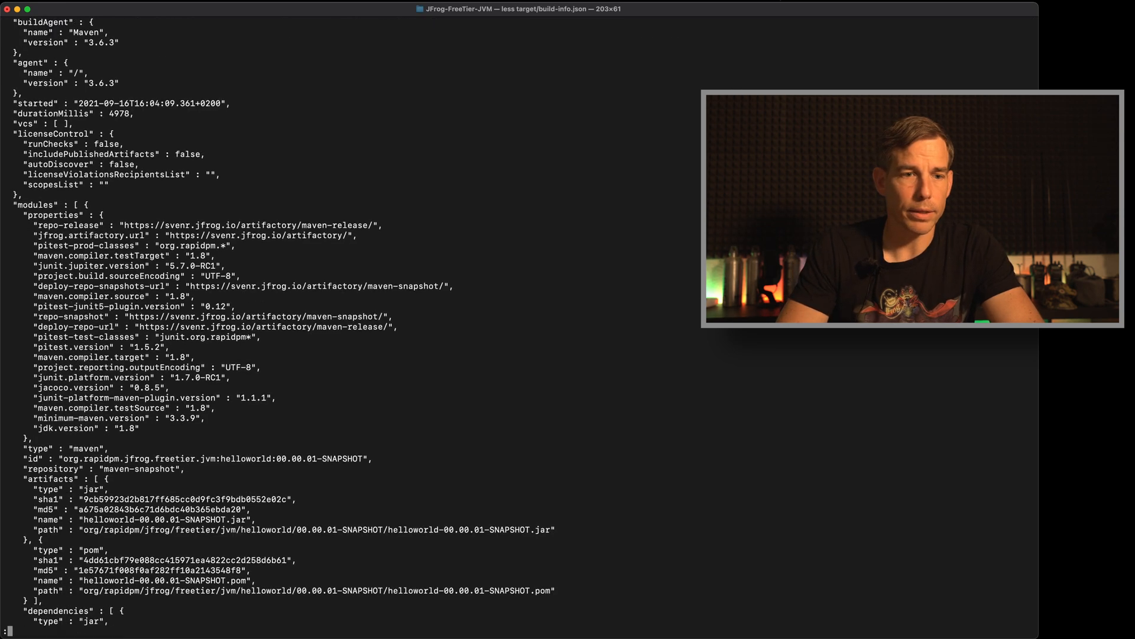
{"action": "scroll", "scroll_direction": "down", "scroll_amount": 3}
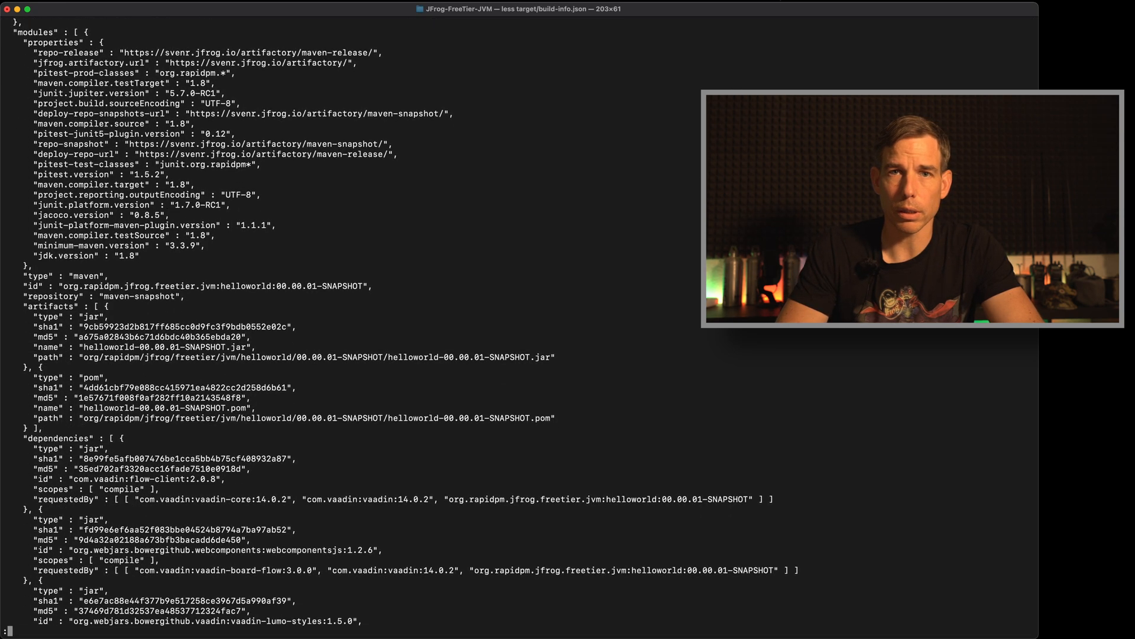
{"action": "scroll", "scroll_direction": "down", "scroll_amount": 3}
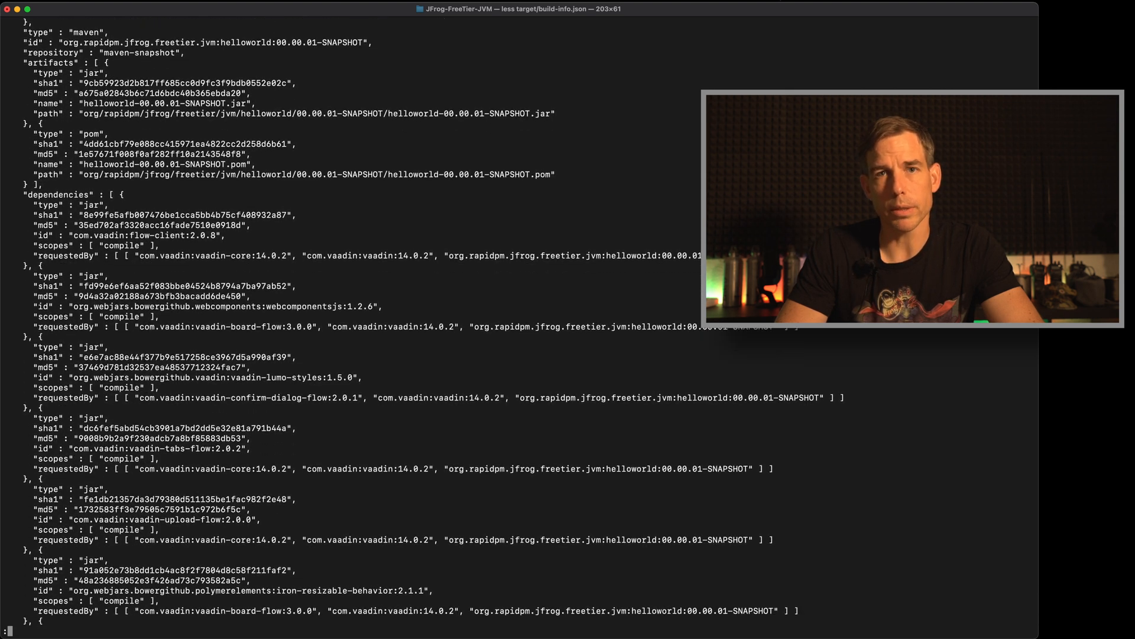
{"action": "scroll", "scroll_direction": "down", "scroll_amount": 3}
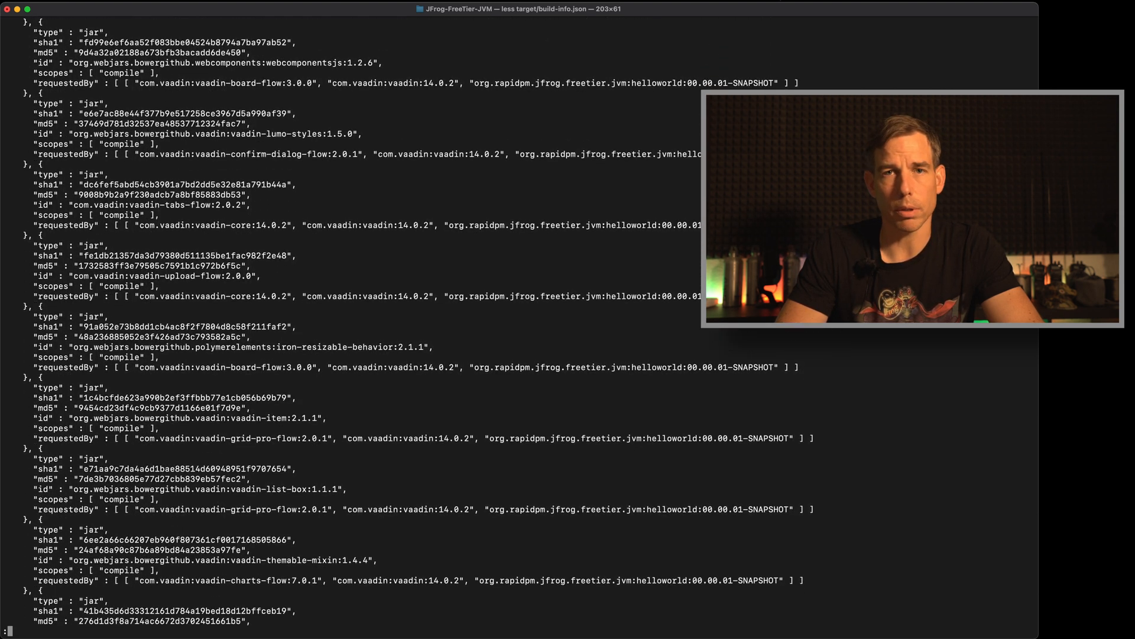
{"action": "key", "text": "q"}
{"action": "type", "text": "less buildinfo.sh"}
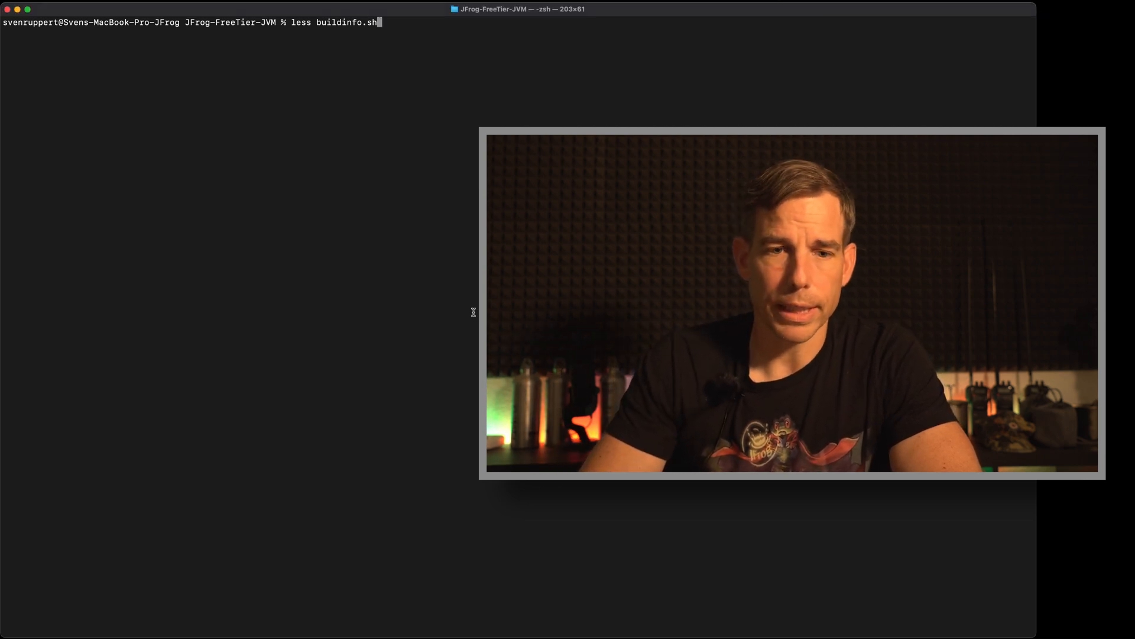
Step: View buildinfo.sh in less, quit, and launch ./buildinfo.sh to run the Maven build
{"action": "key", "text": "Return"}
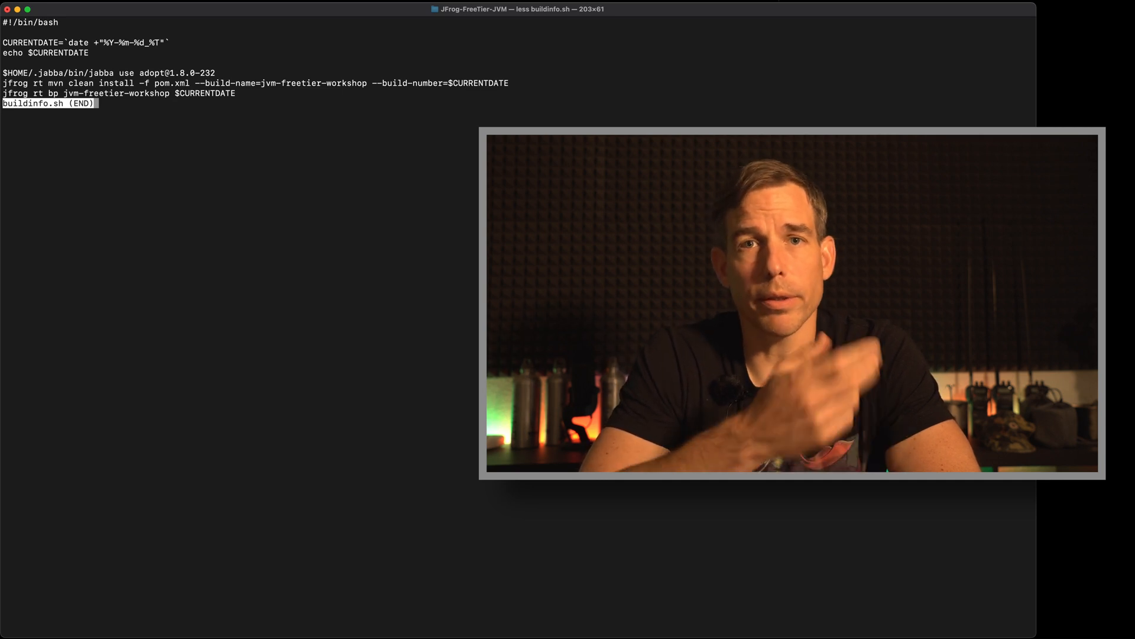
{"action": "key", "text": "q"}
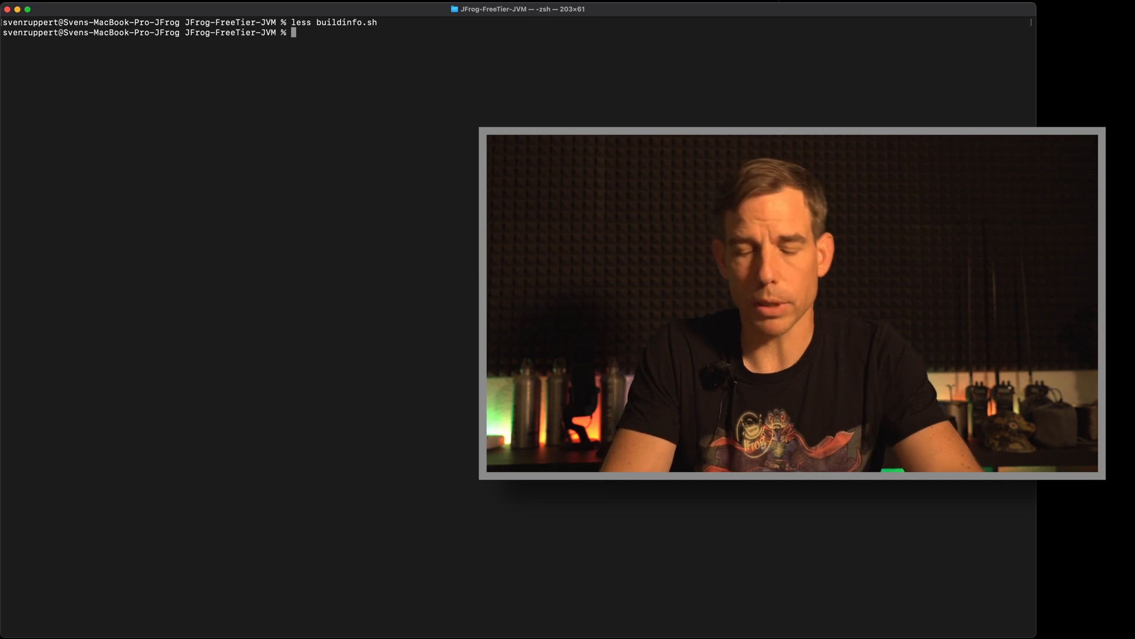
{"action": "type", "text": "./buildinfo.sh"}
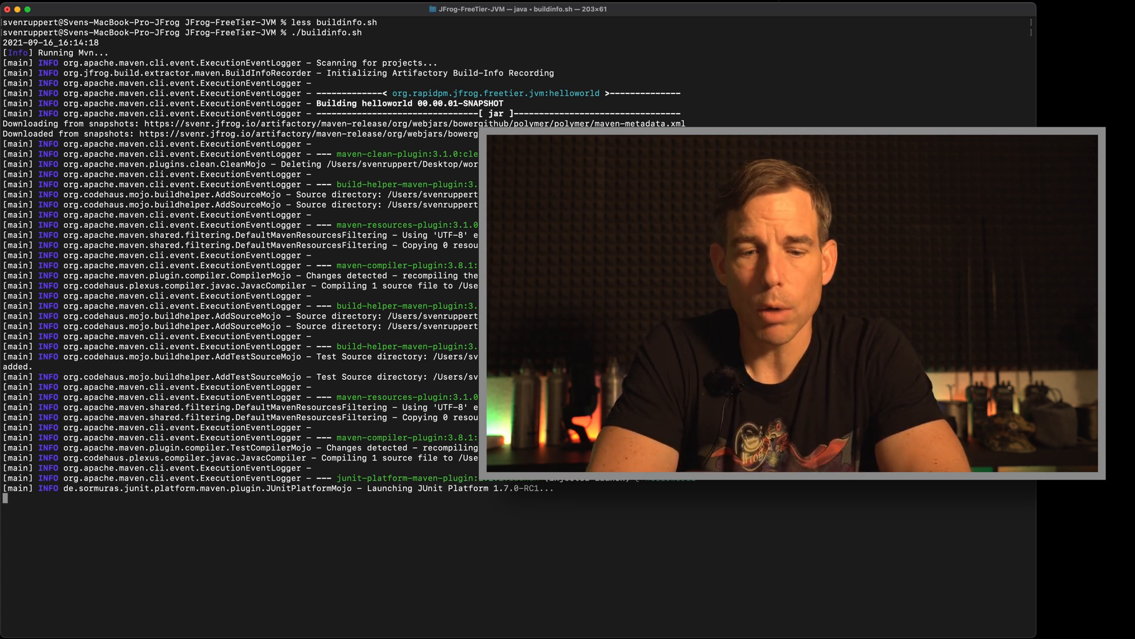
Step: Follow the Maven build output before moving to the JFrog Platform topology dashboard
{"action": "scroll", "scroll_direction": "down", "scroll_amount": 3}
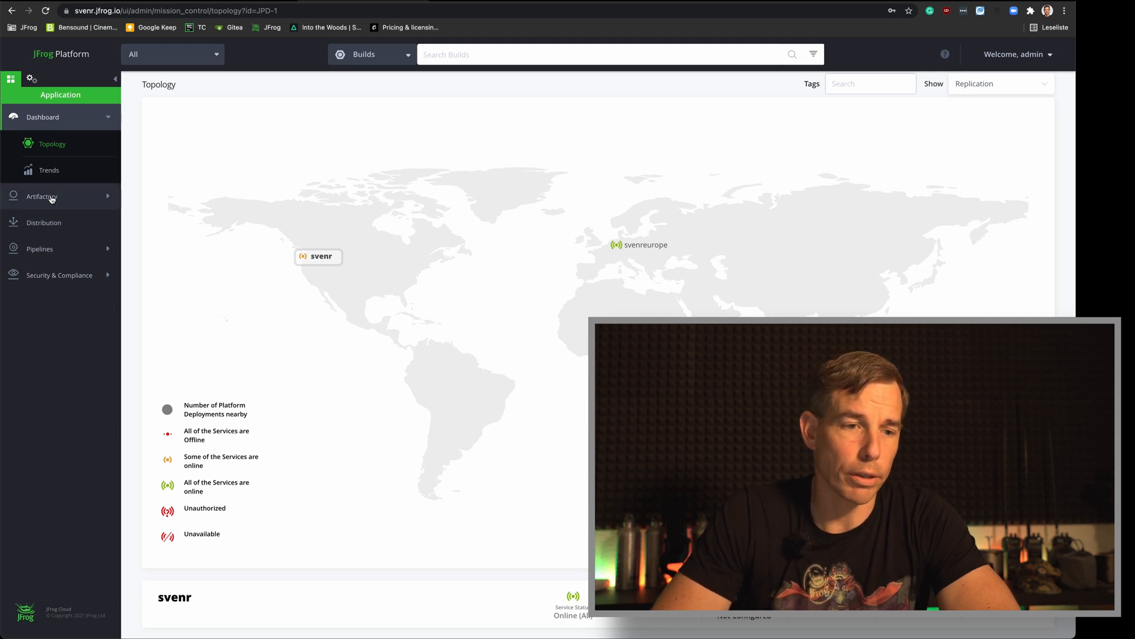
Step: Navigate Artifactory Builds to jvm-freetier-workshop and open build run 001
{"action": "left_click", "coordinate": [43, 196]}
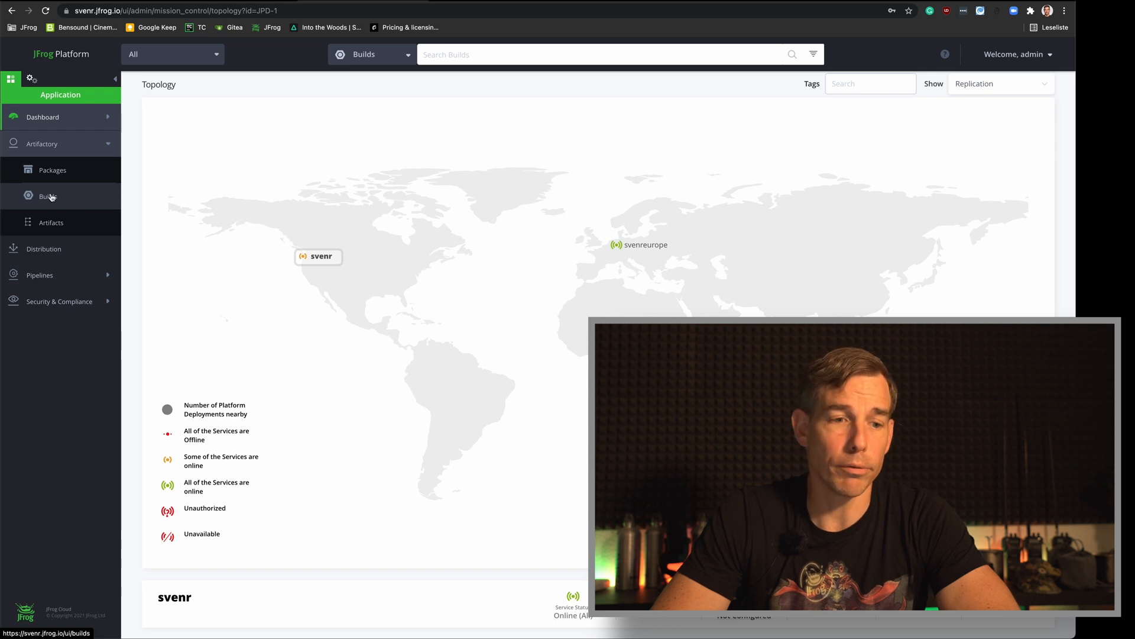
{"action": "left_click", "coordinate": [47, 196]}
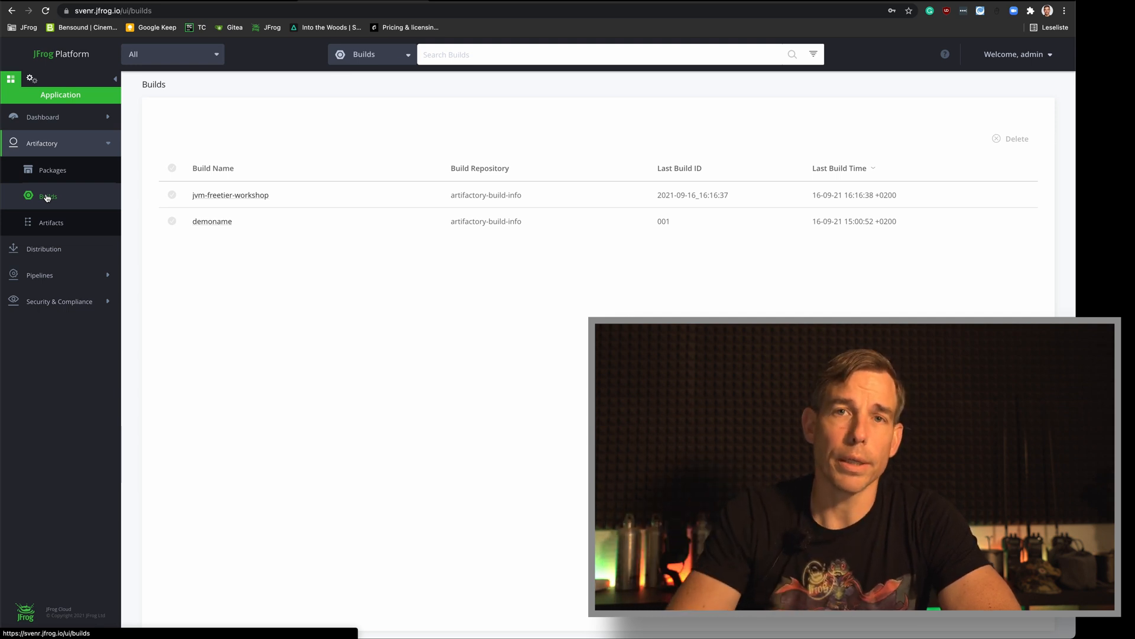
{"action": "mouse_move", "coordinate": [230, 195]}
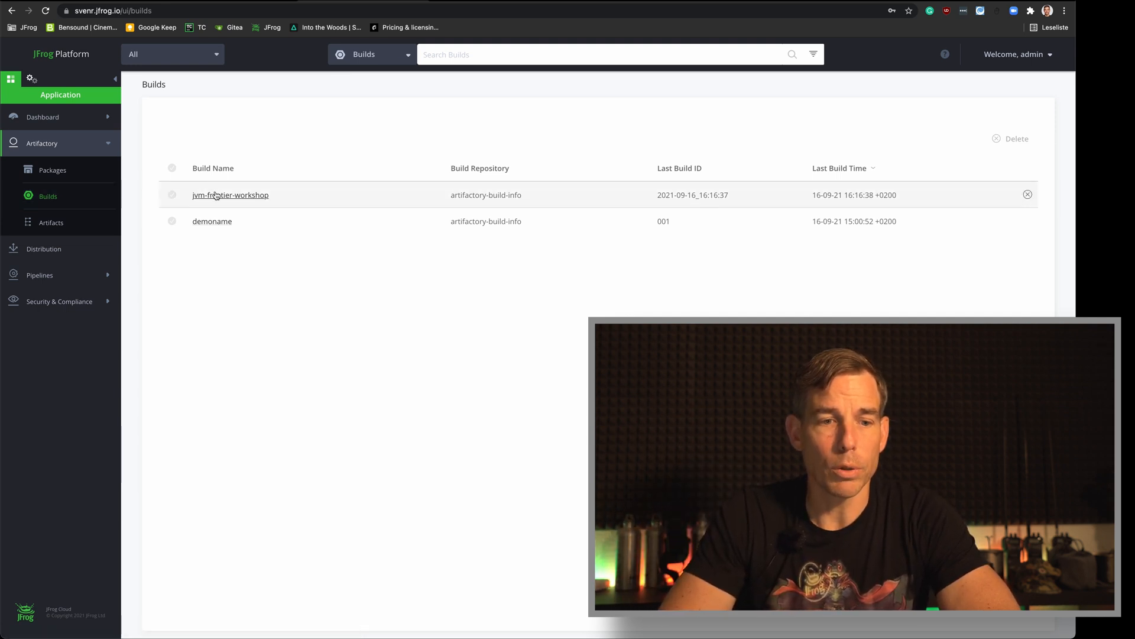
{"action": "mouse_move", "coordinate": [231, 195]}
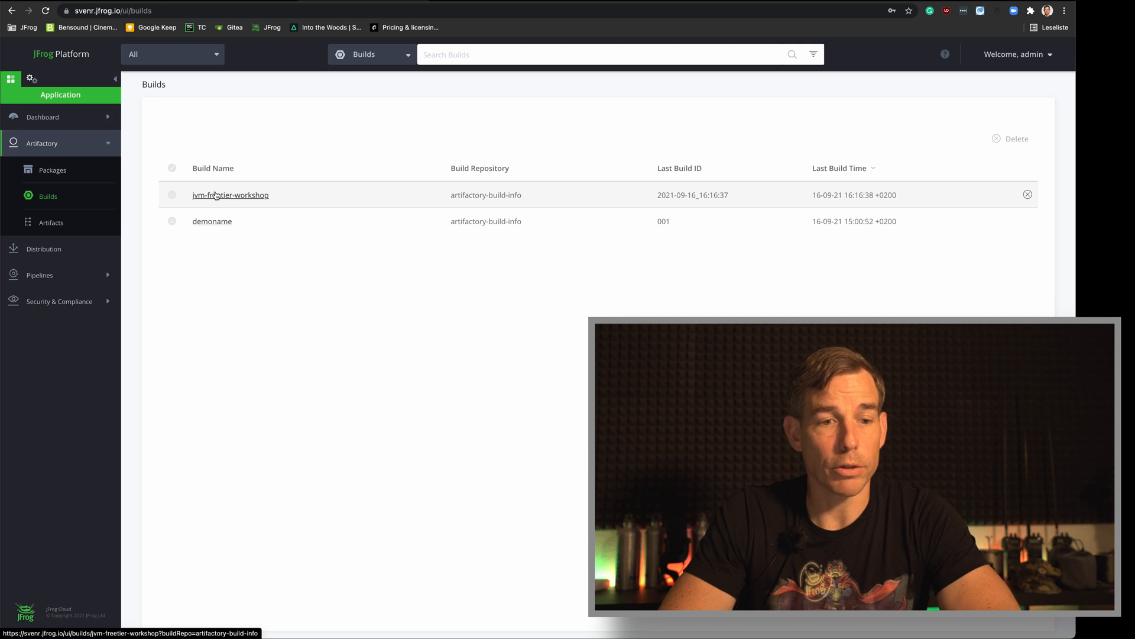
{"action": "left_click", "coordinate": [231, 196]}
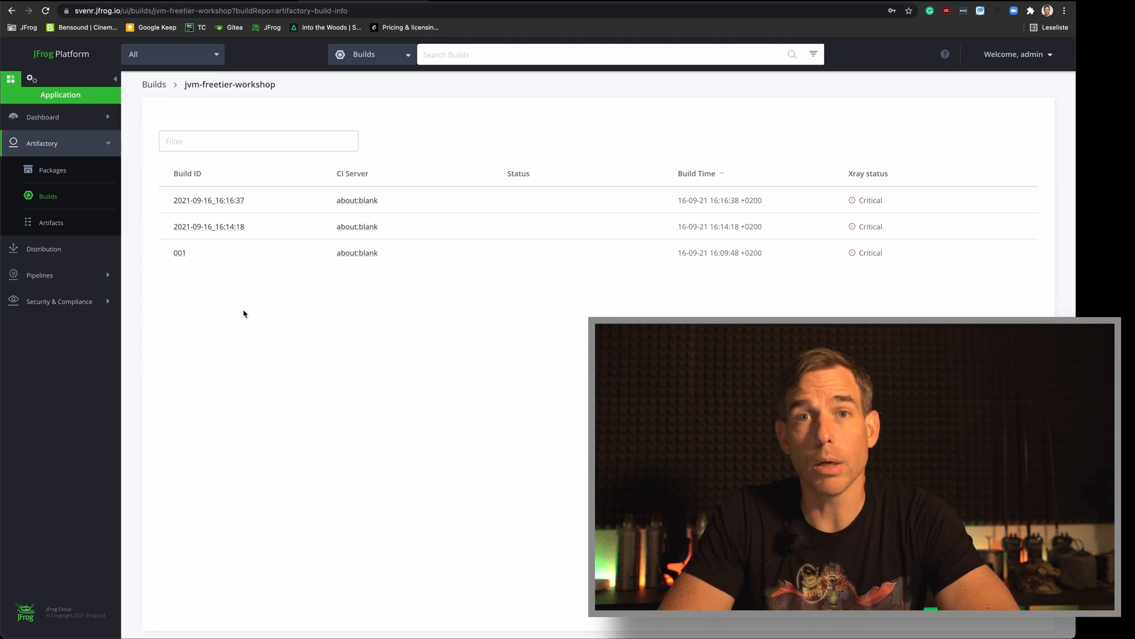
{"action": "mouse_move", "coordinate": [180, 253]}
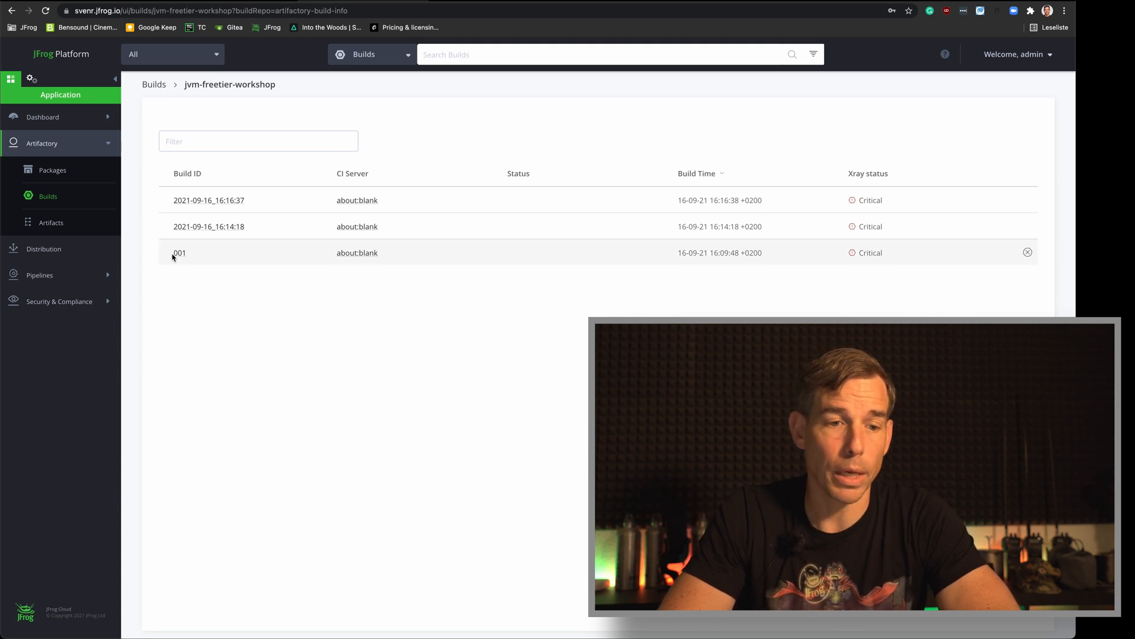
{"action": "left_click", "coordinate": [180, 253]}
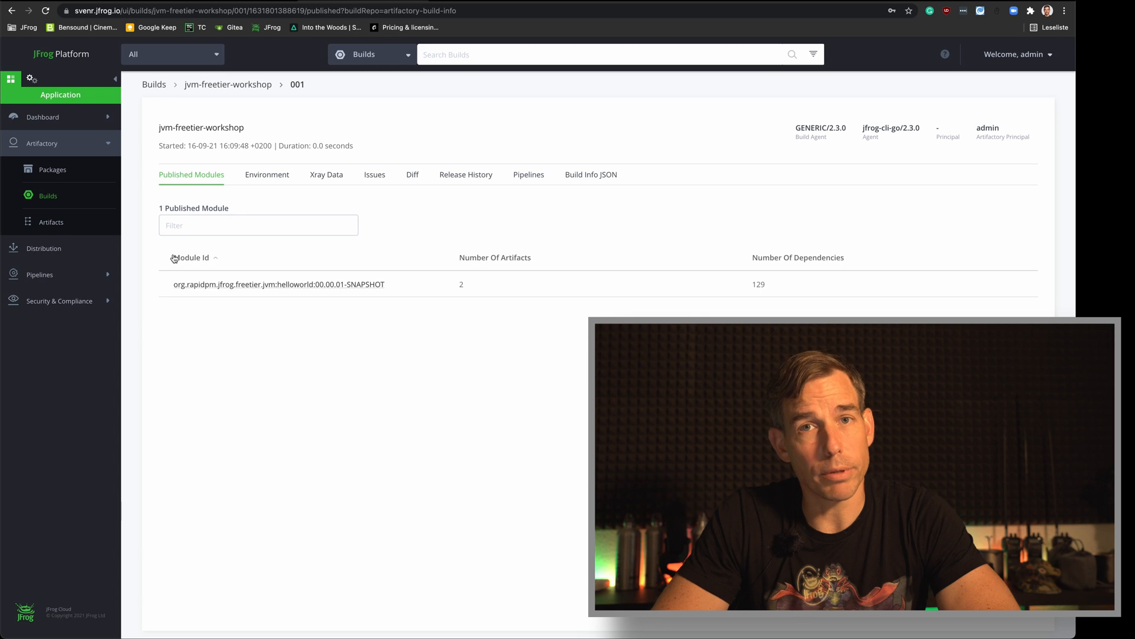
Step: View the helloworld module's artifacts, the Environment variables, and the Xray Data summary
{"action": "left_click", "coordinate": [278, 283]}
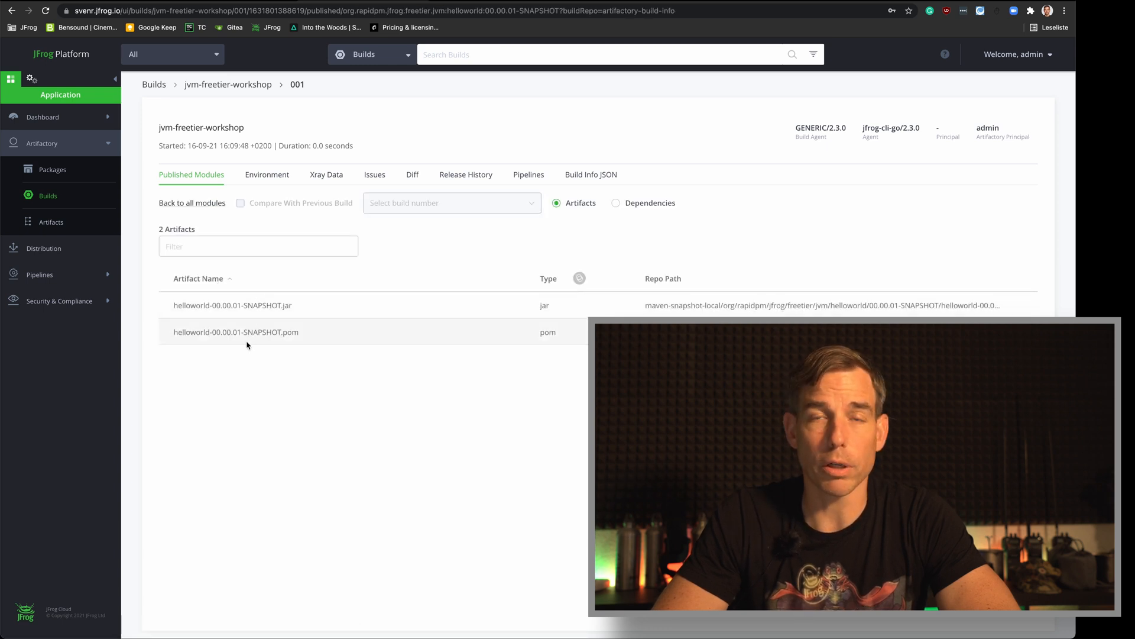
{"action": "mouse_move", "coordinate": [270, 334]}
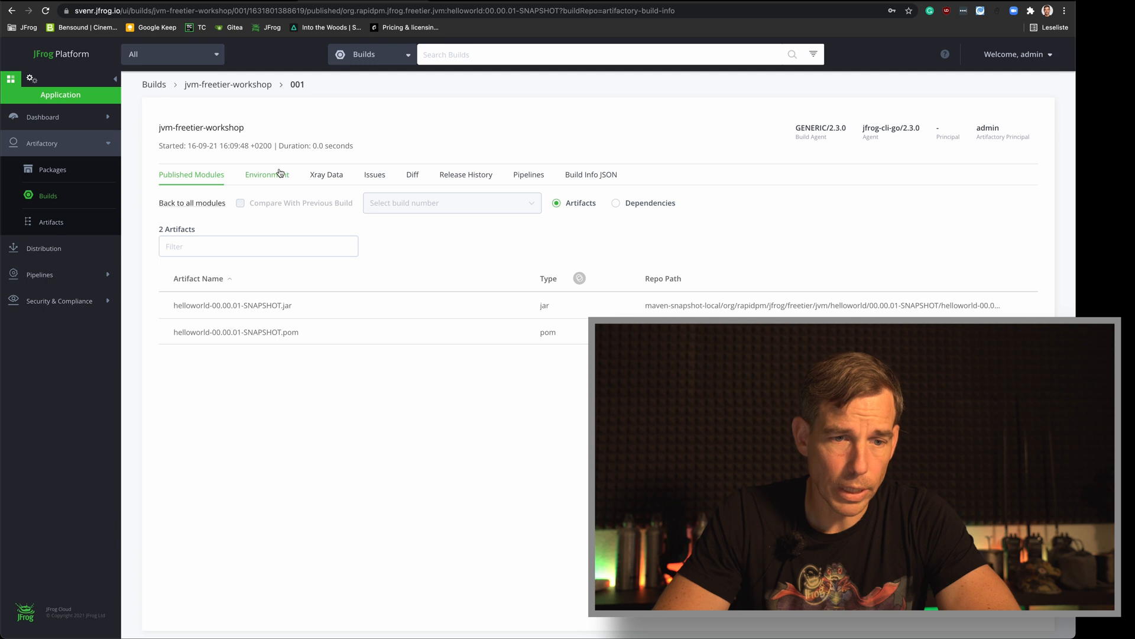
{"action": "left_click", "coordinate": [267, 176]}
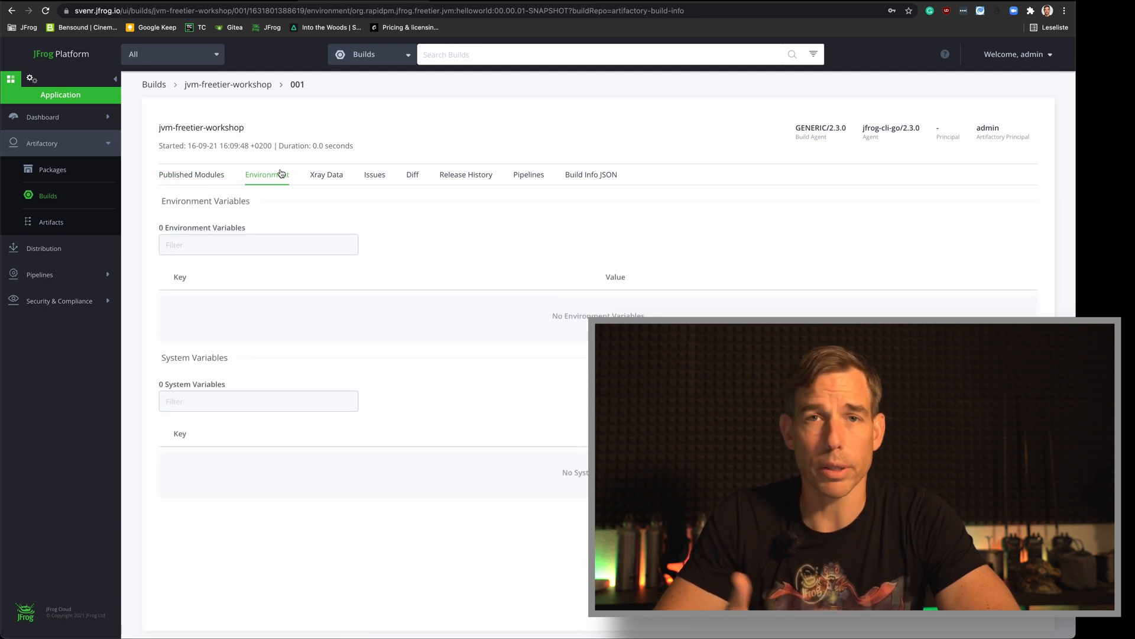
{"action": "left_click", "coordinate": [326, 175]}
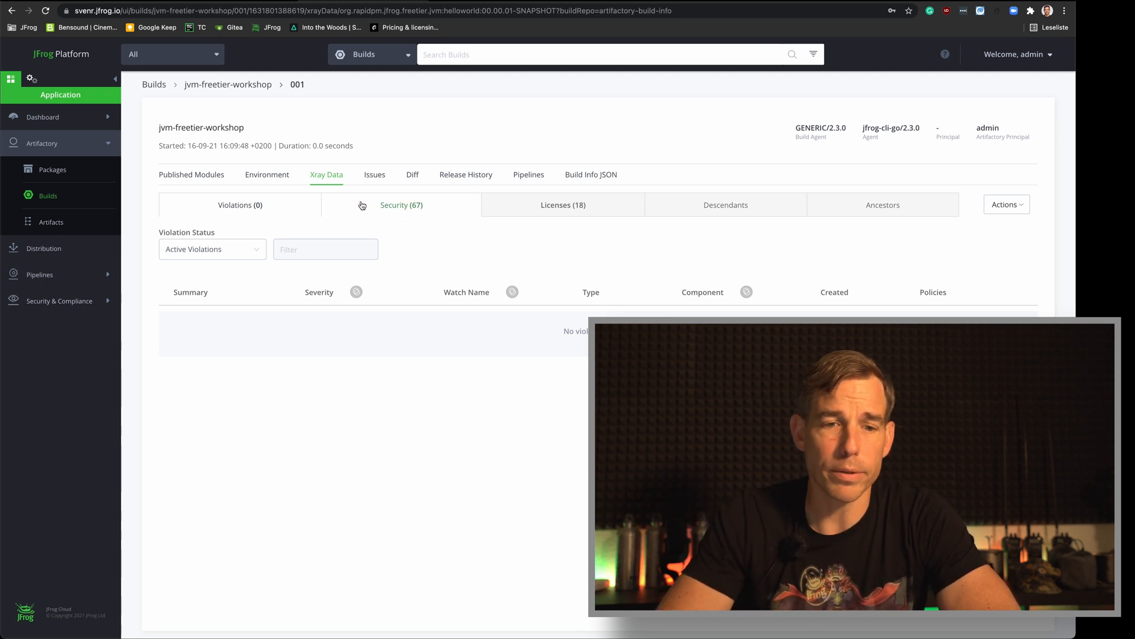
Step: List the 67 security issues and inspect the critical jackson-databind Polymorphic Typing vulnerability
{"action": "left_click", "coordinate": [400, 204]}
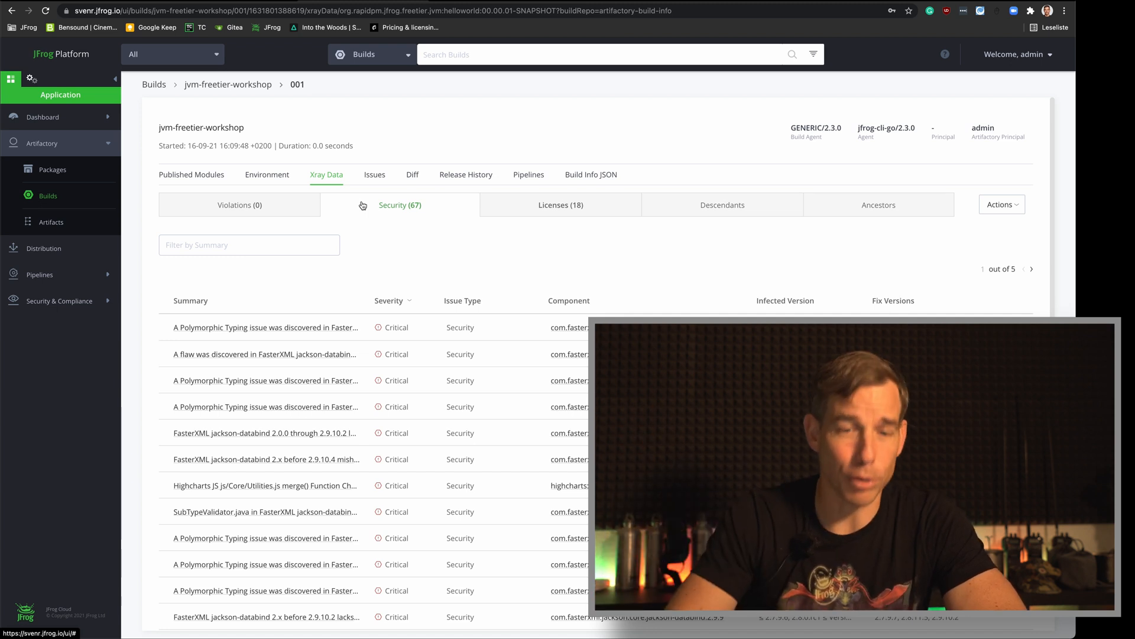
{"action": "mouse_move", "coordinate": [391, 217]}
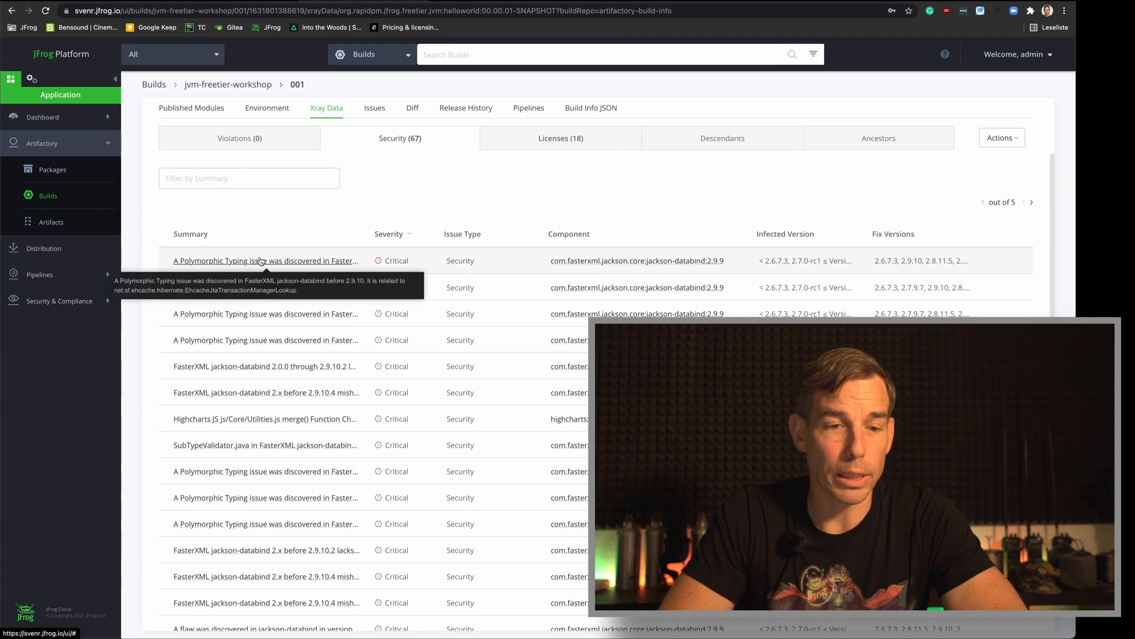
{"action": "left_click", "coordinate": [264, 260]}
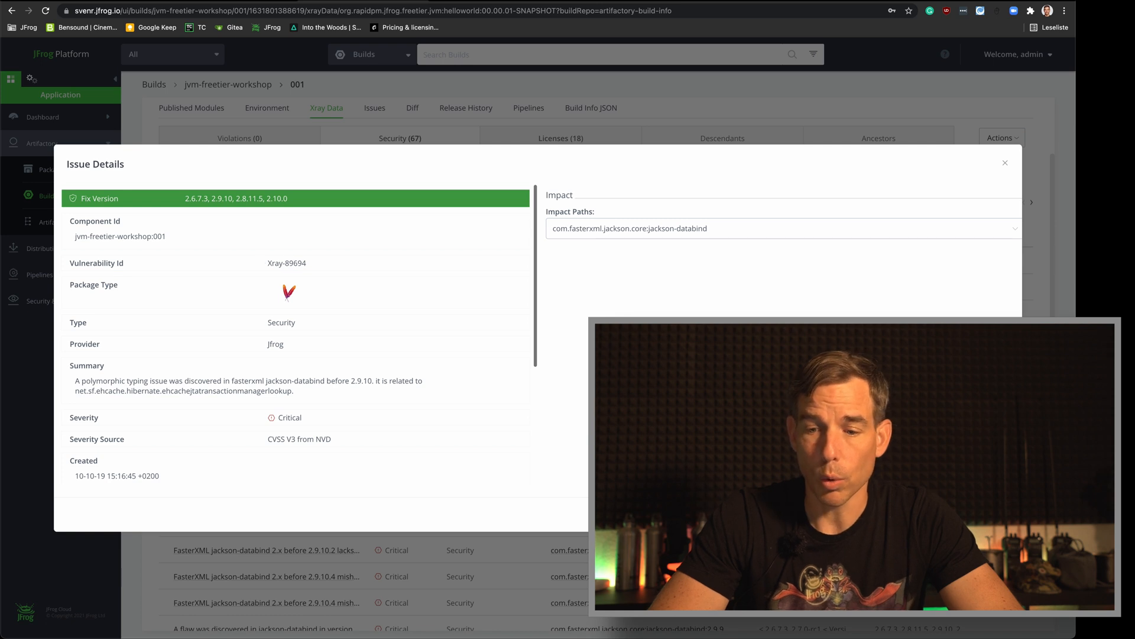
{"action": "left_click", "coordinate": [1005, 162]}
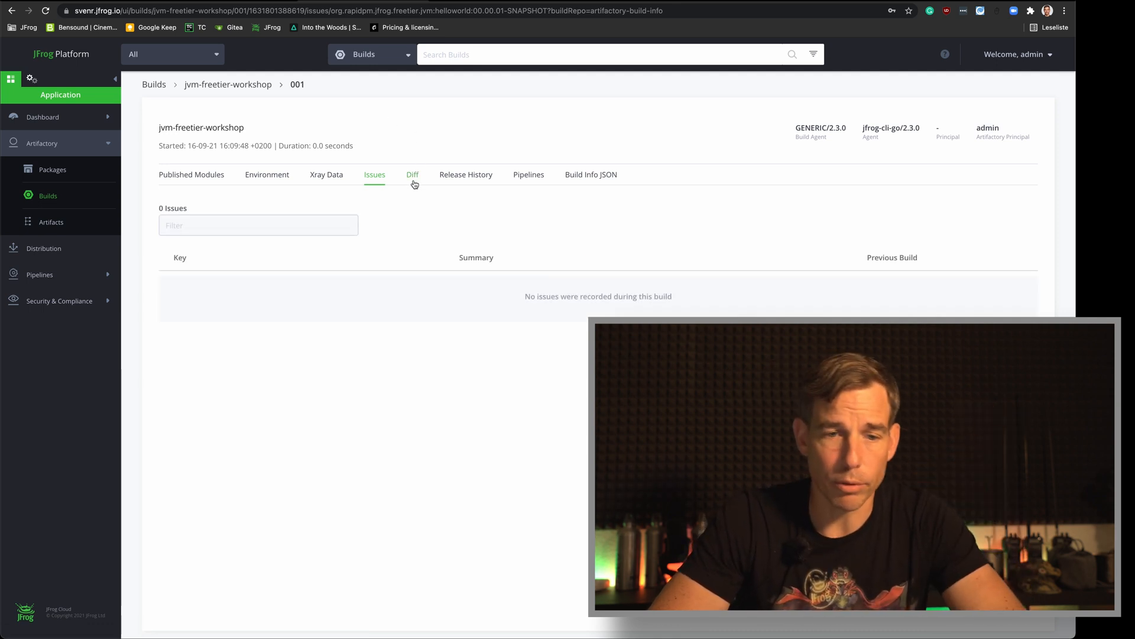
Step: Check the empty Diff and Release History views, then display the Build Info JSON
{"action": "left_click", "coordinate": [411, 175]}
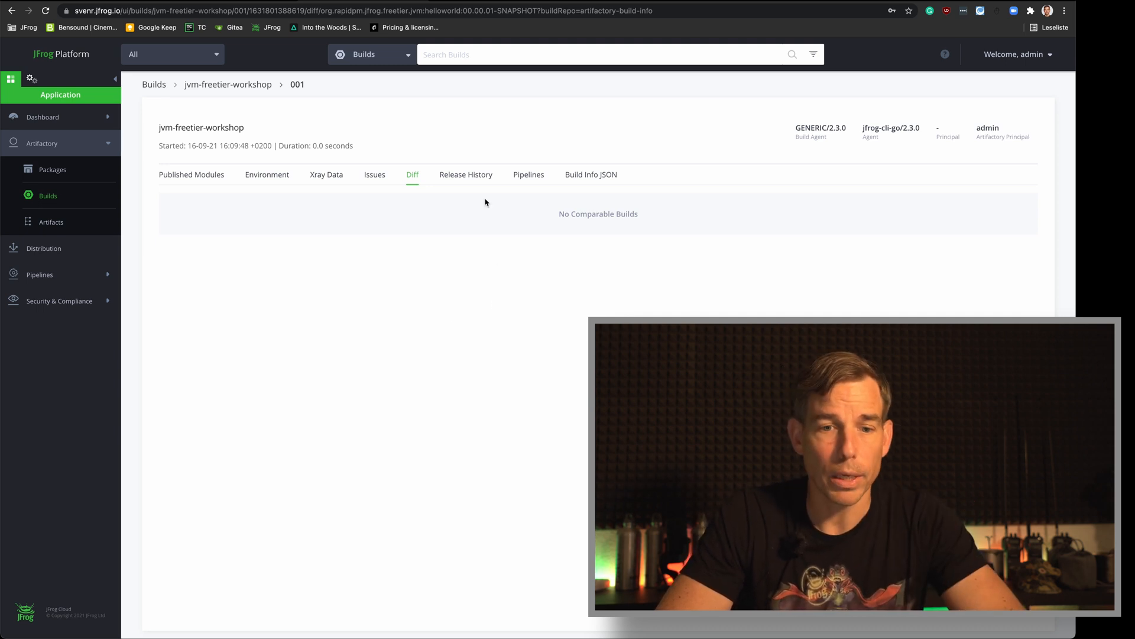
{"action": "left_click", "coordinate": [466, 175]}
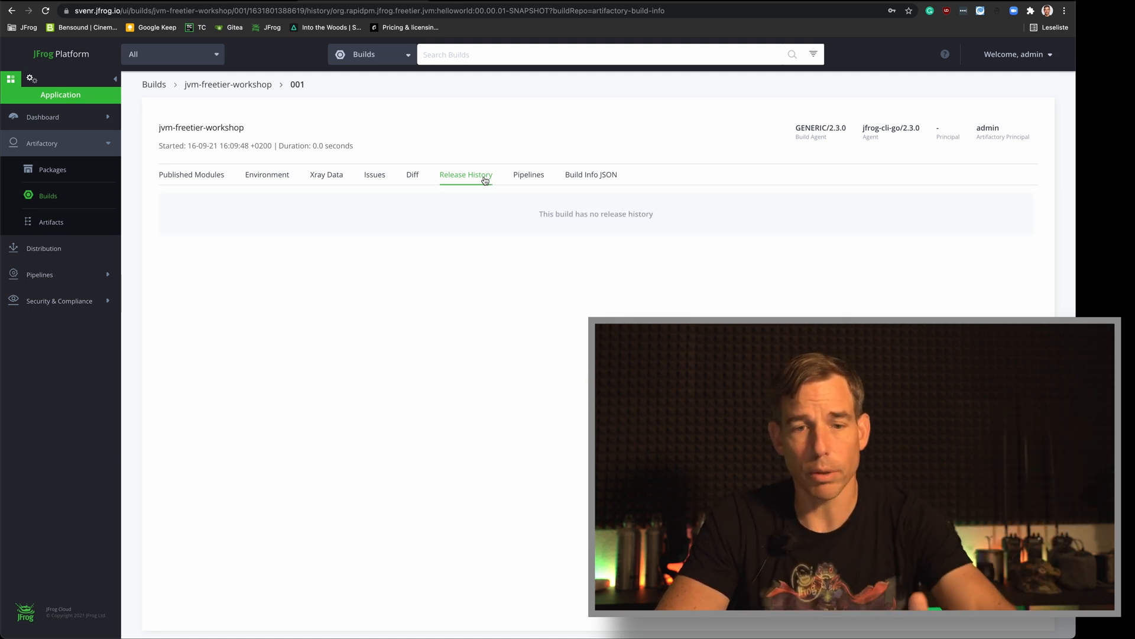
{"action": "mouse_move", "coordinate": [550, 164]}
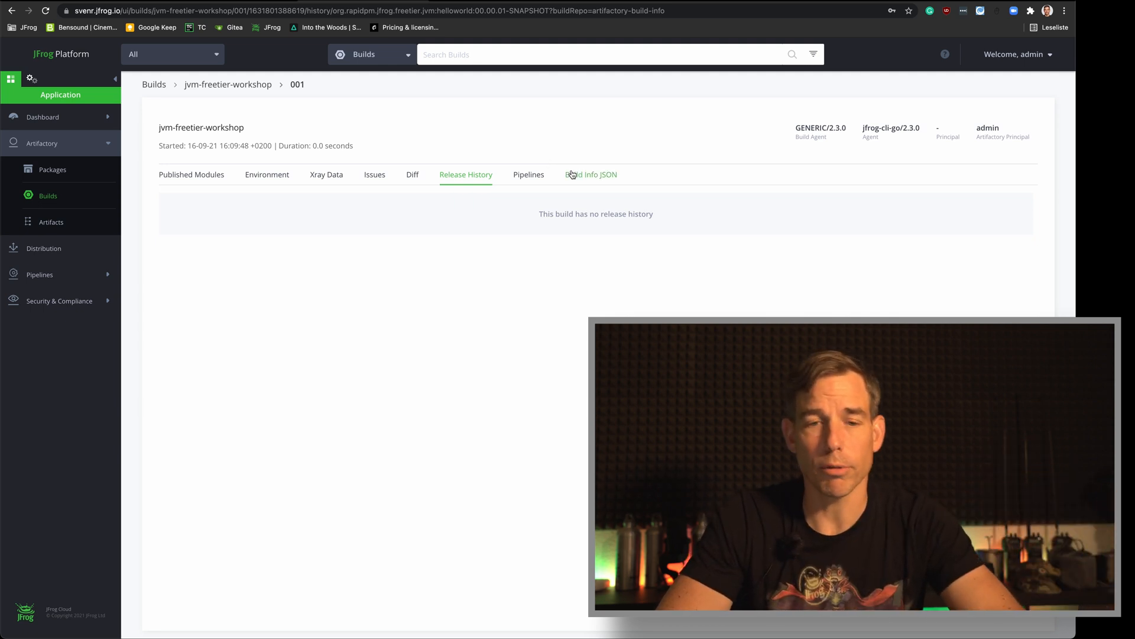
{"action": "left_click", "coordinate": [590, 175]}
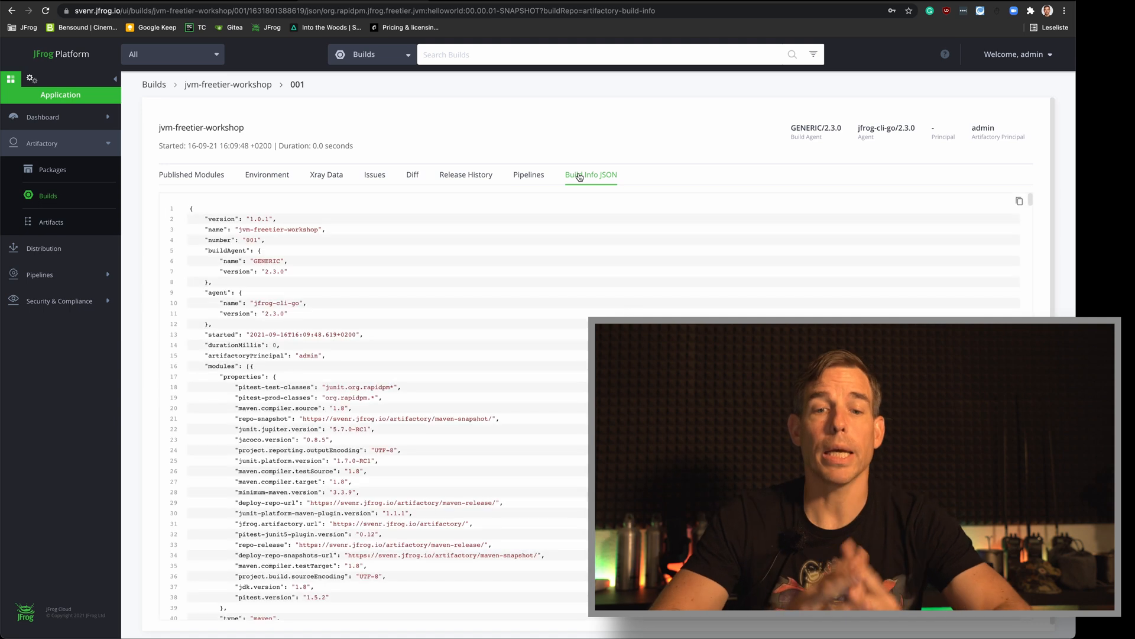